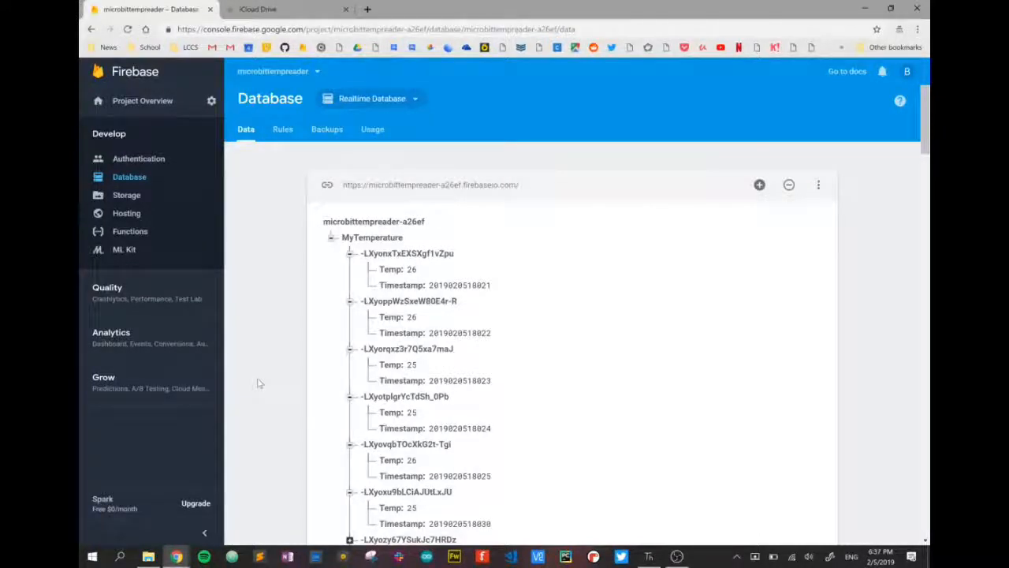
Bring '05 Firebase to Microbit.py' into focus and place the cursor in the editor.
click(459, 332)
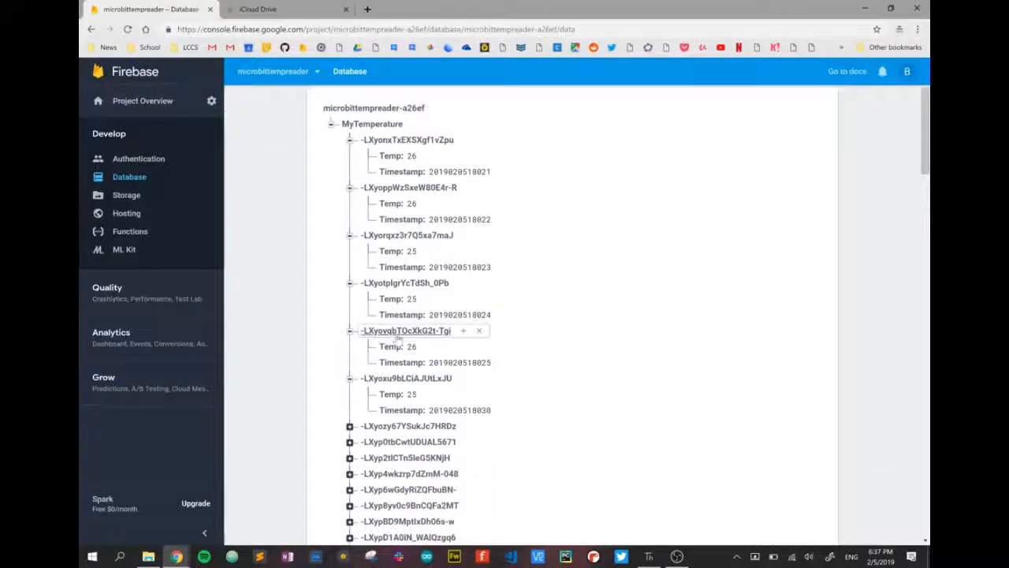
scroll(down, 3)
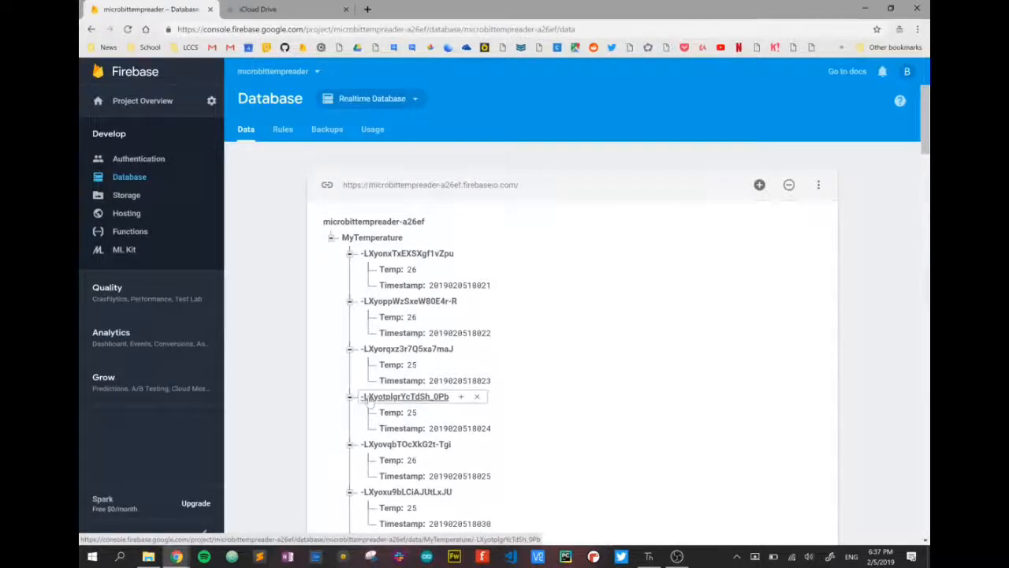
mouse_move(300, 400)
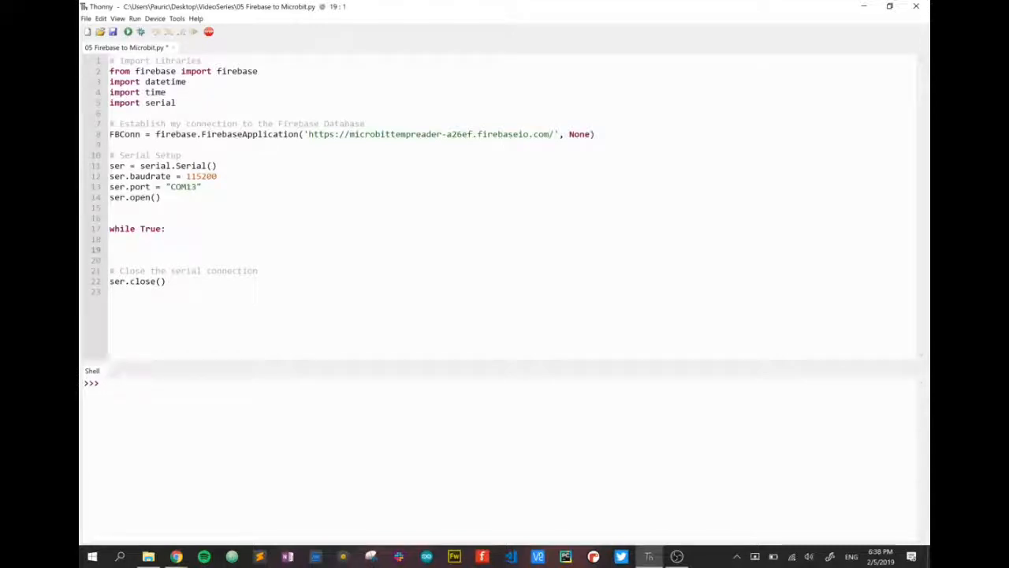
click(104, 383)
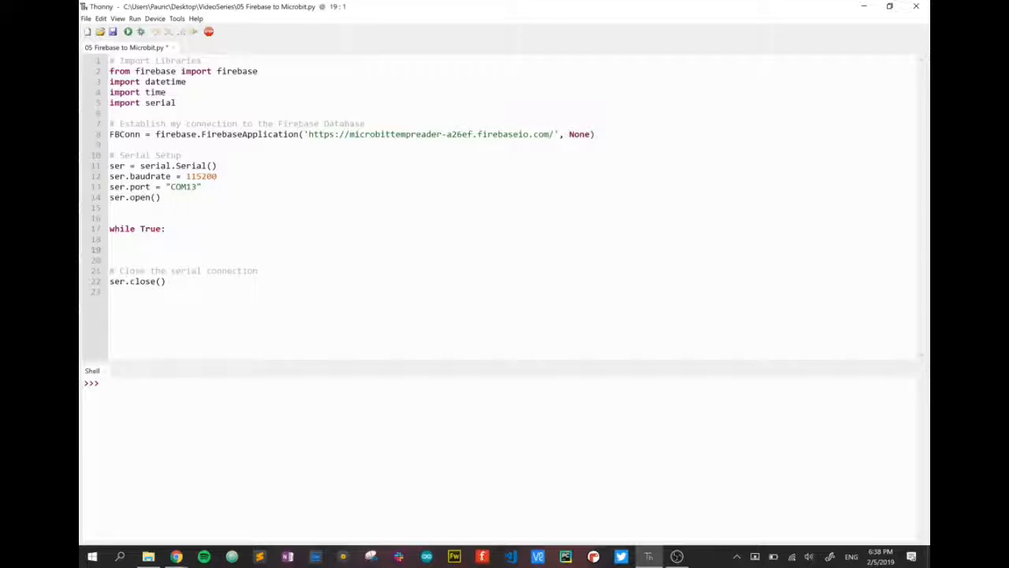
click(103, 382)
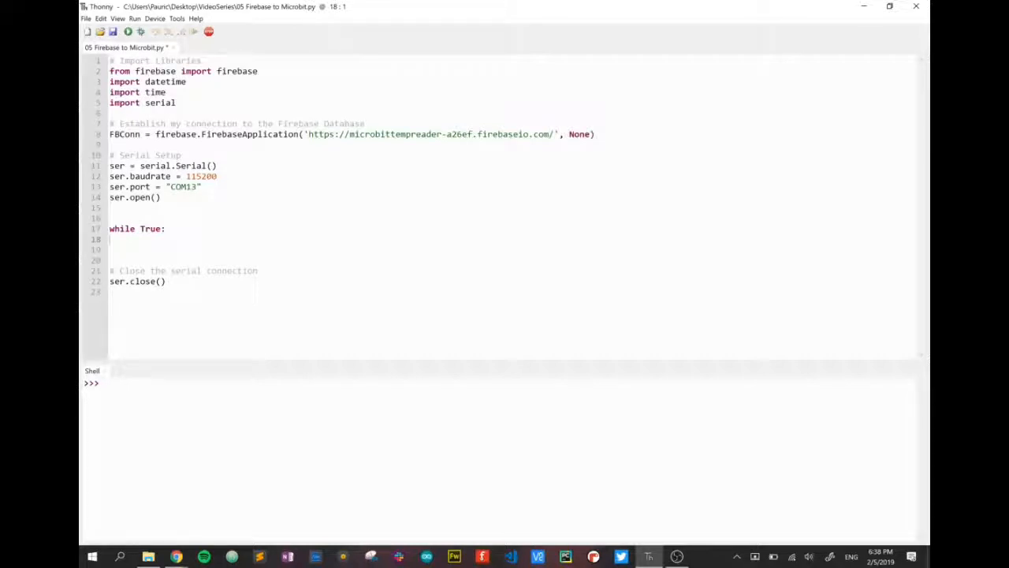
Add mostrecentKeyID = 0 and mostrecentTimestamp = 0 after the serial setup lines.
click(161, 197)
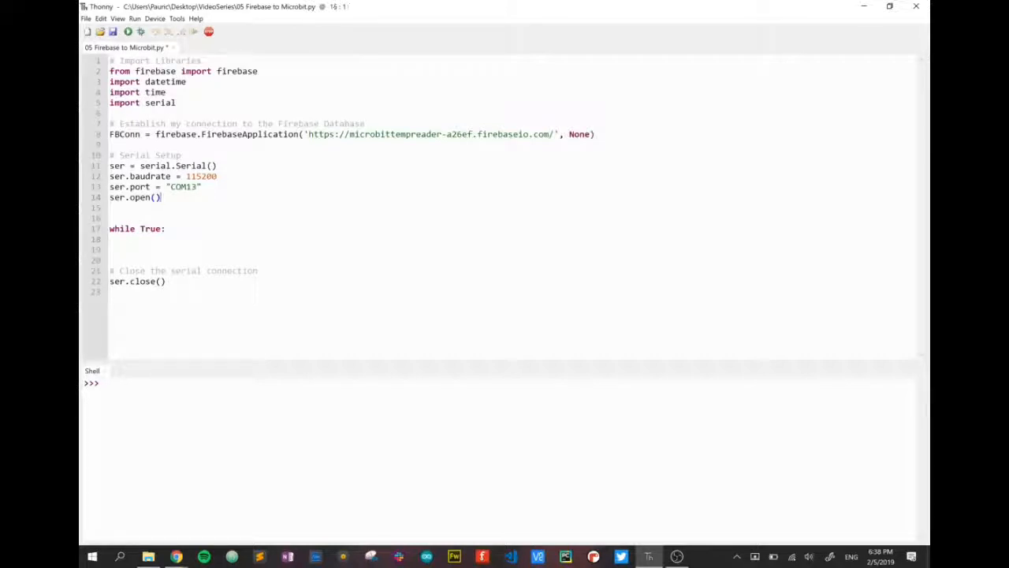
text(mostrecent)
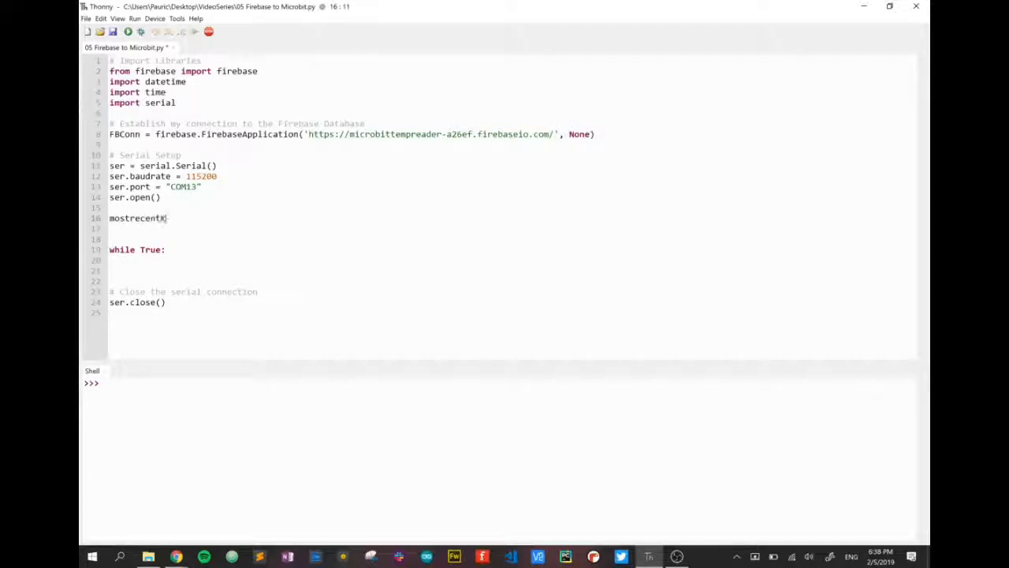
text(KeyID)
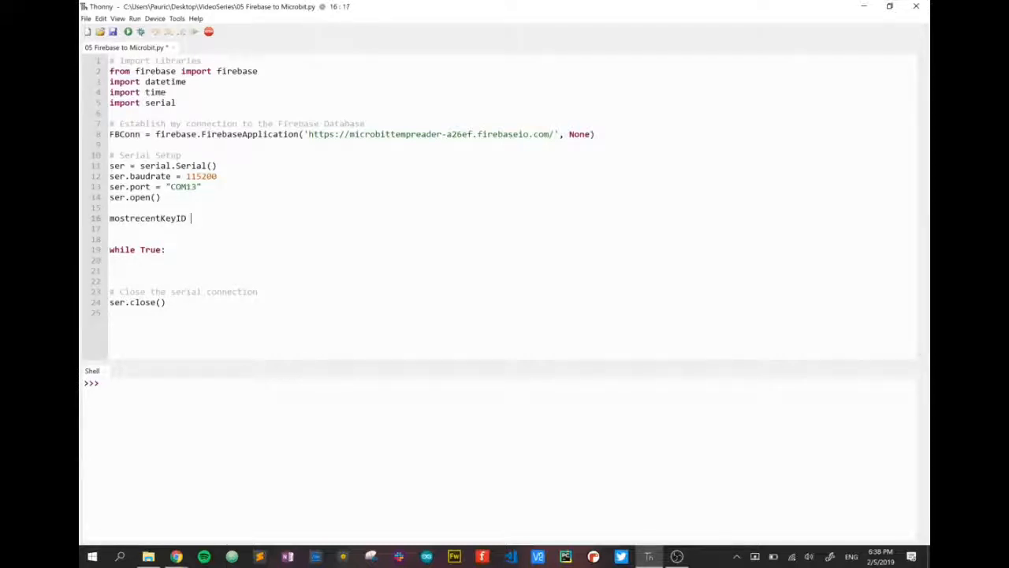
text(= 0)
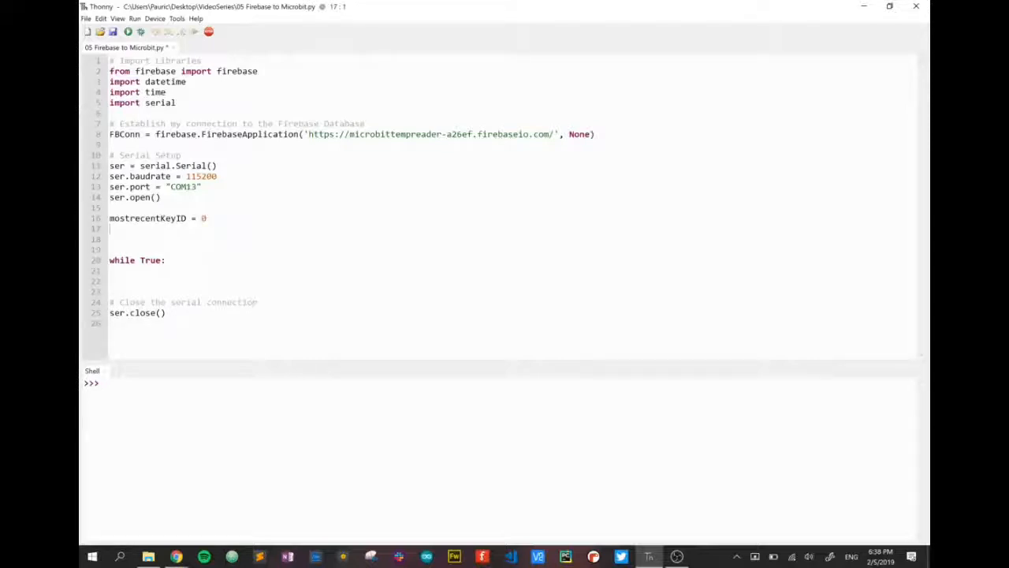
text(mostrece)
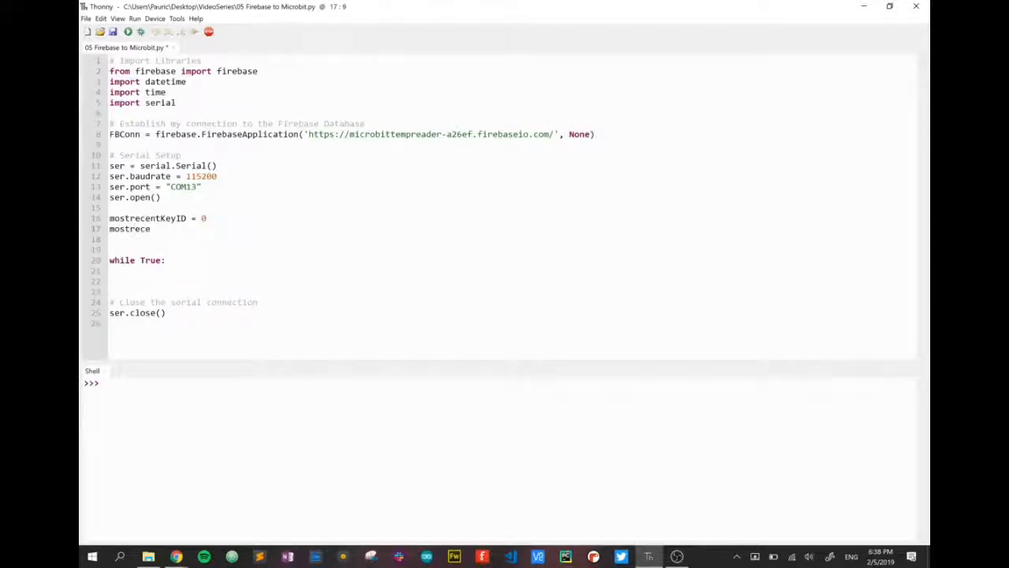
text(nt)
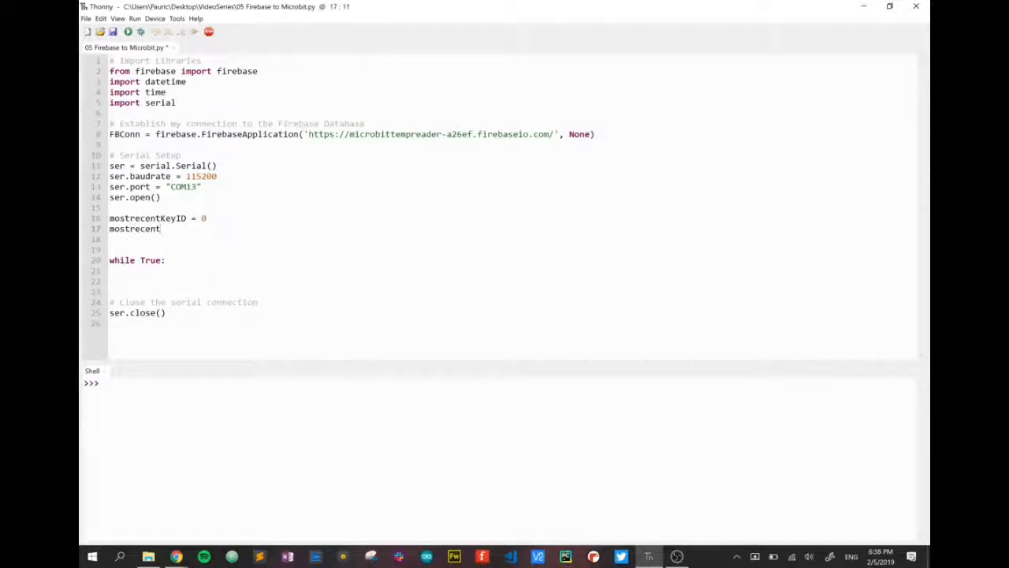
text(Tu)
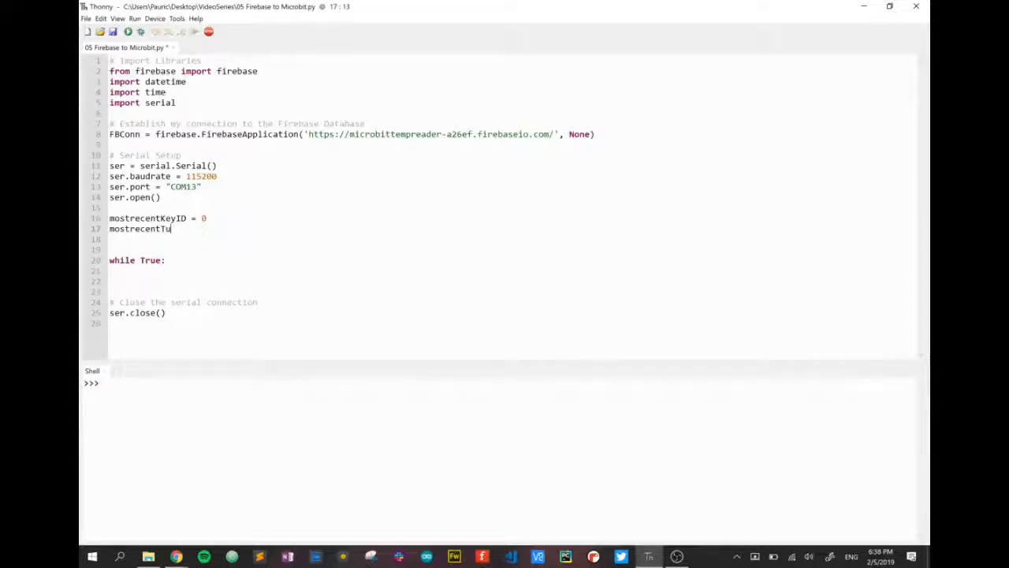
text(imestamp = 0)
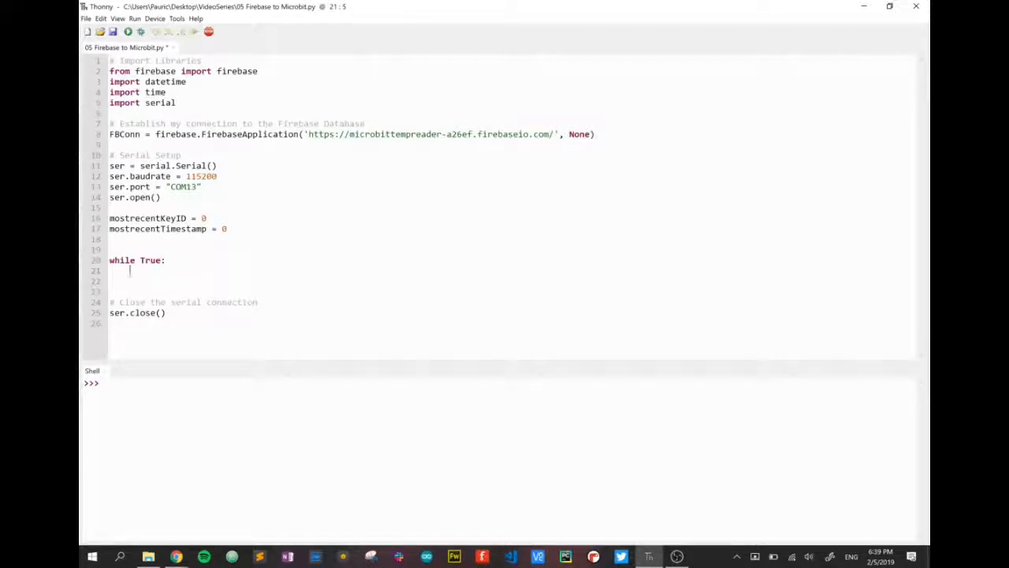
Inside while True, set myGetResults = FBConn.get('/MyTemperature/', None) and print it.
text(myG)
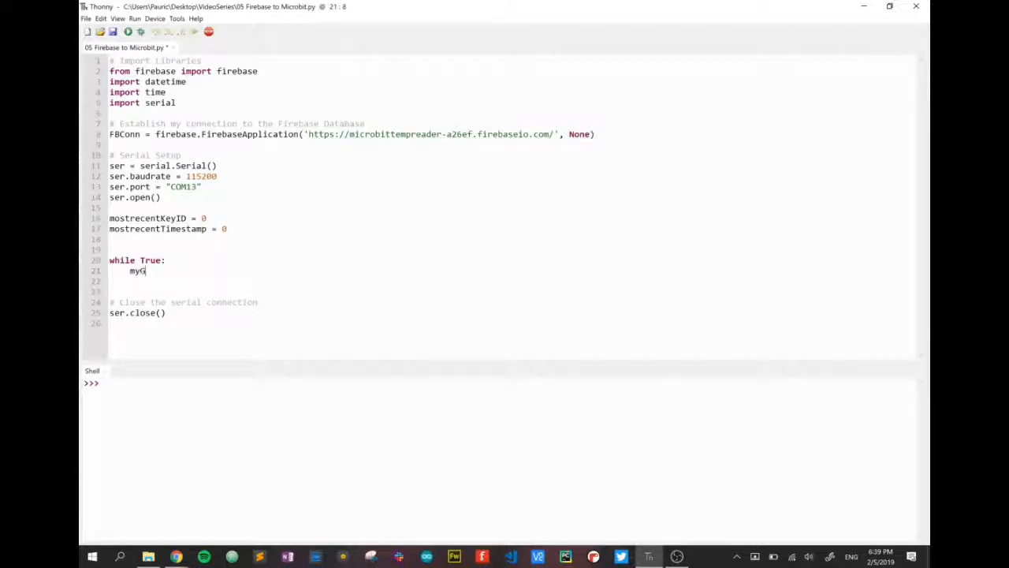
text(etResults)
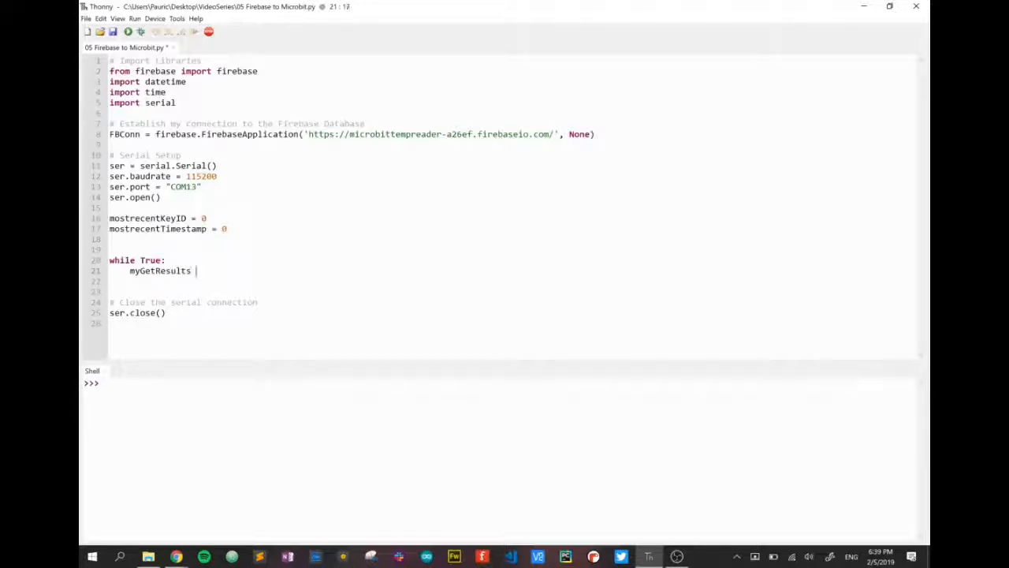
text(= FB)
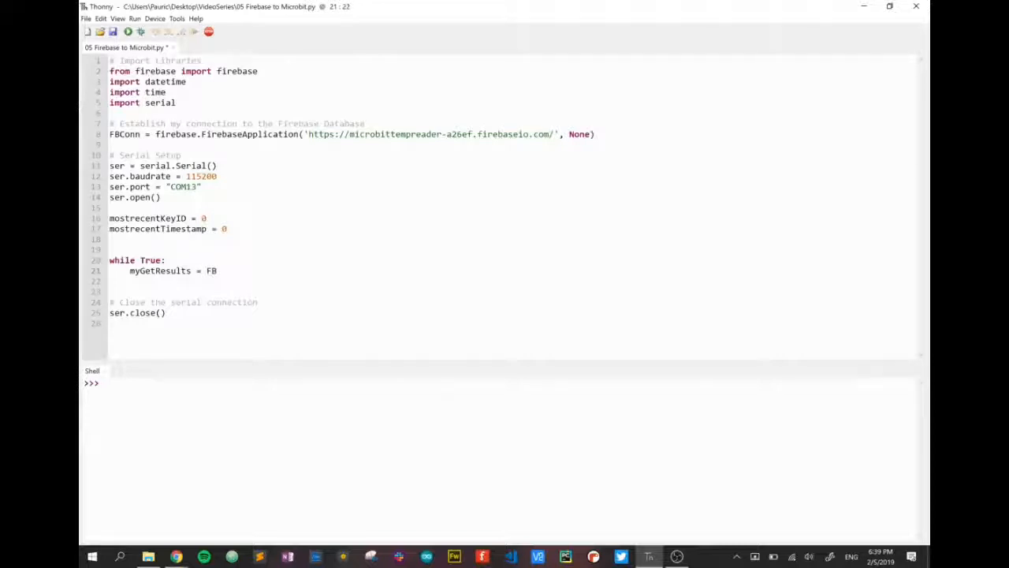
text(Conn.)
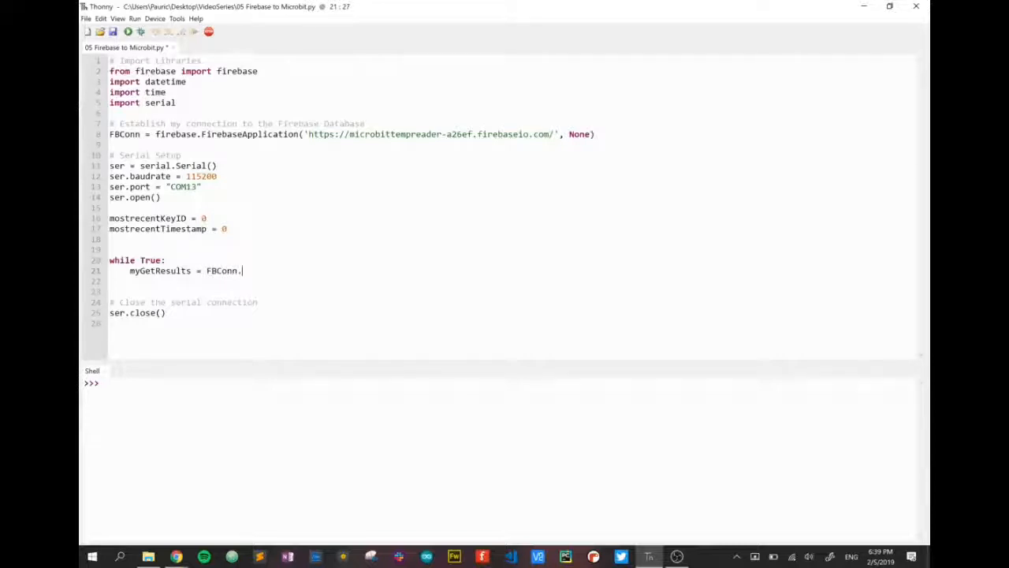
text(get()
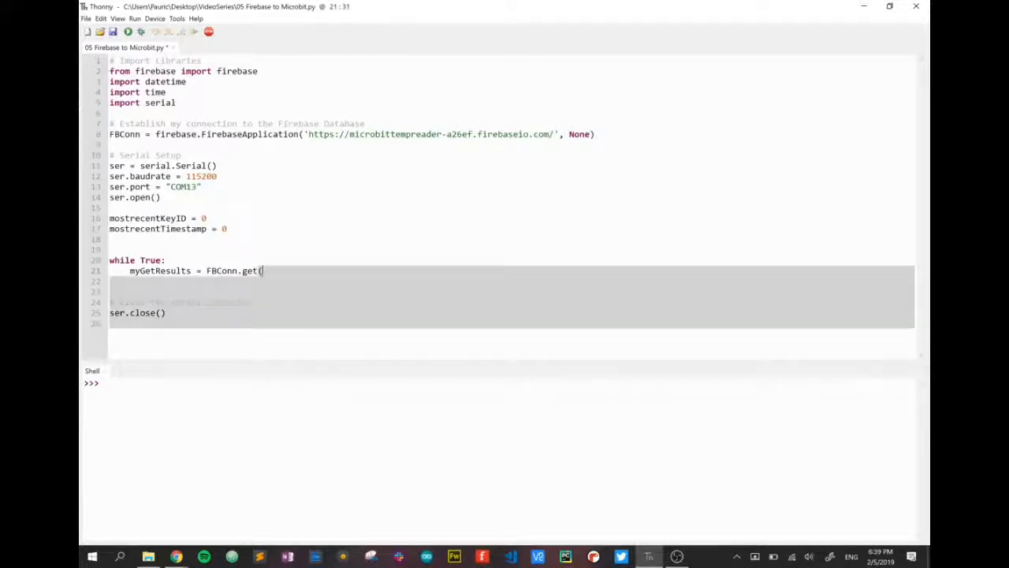
text(')
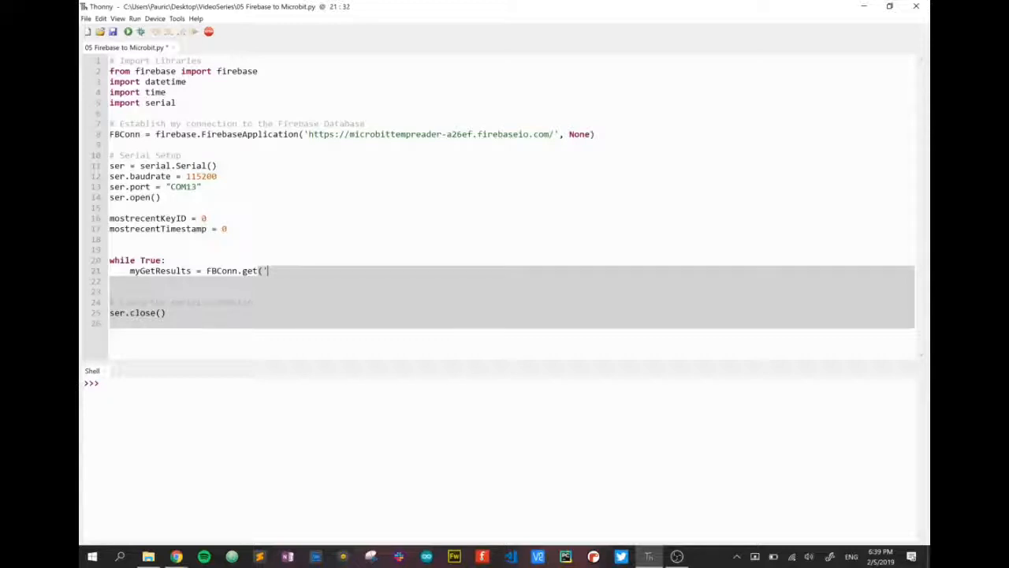
text(/MyTemperature/)
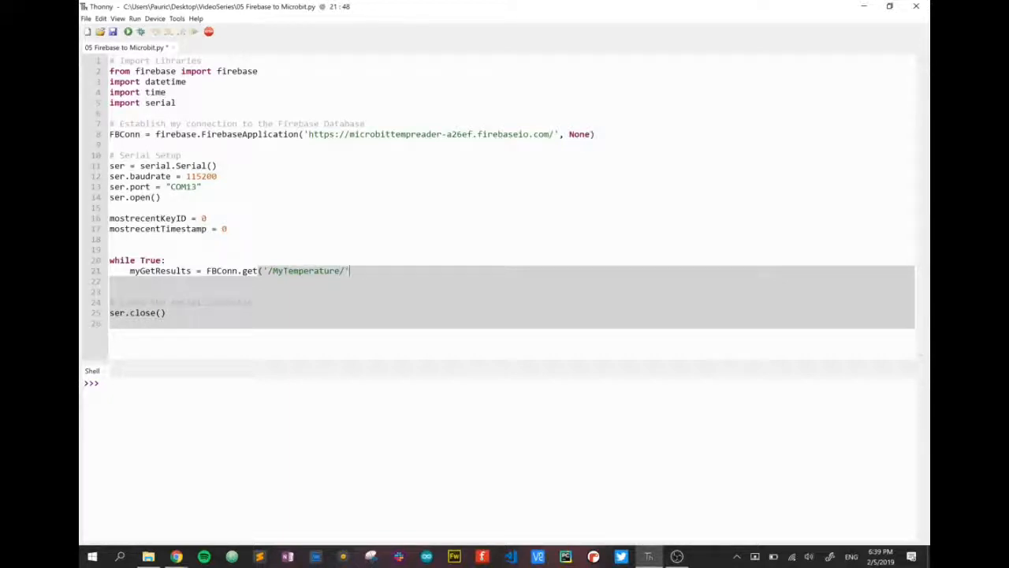
text(,None)
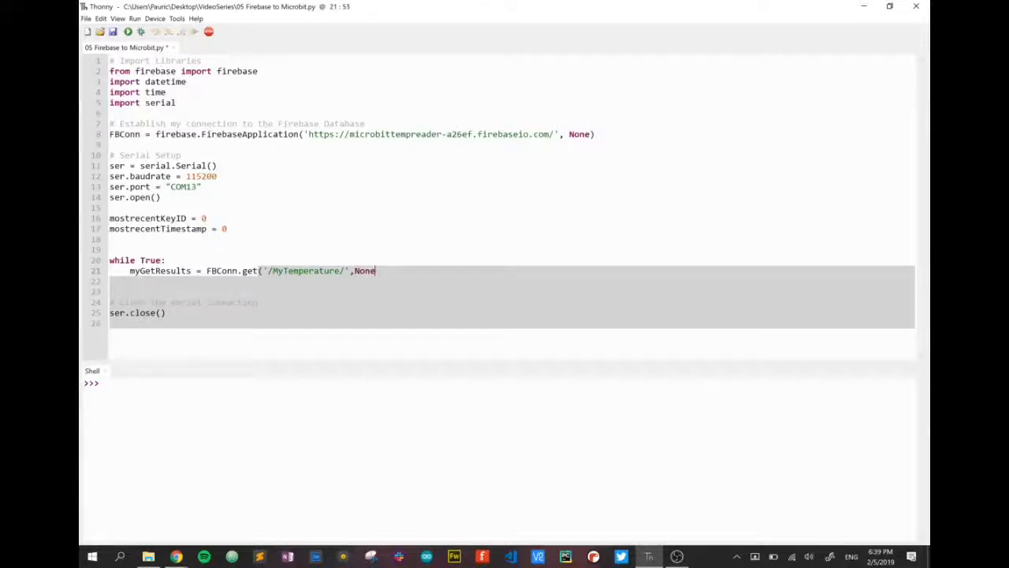
text())
text(print(myGetResults))
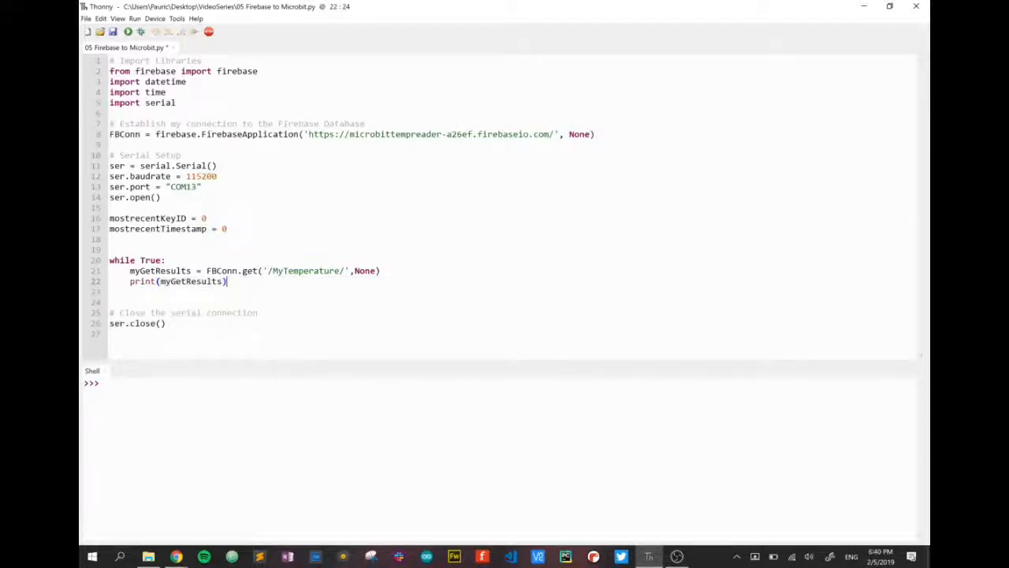
mouse_move(128, 31)
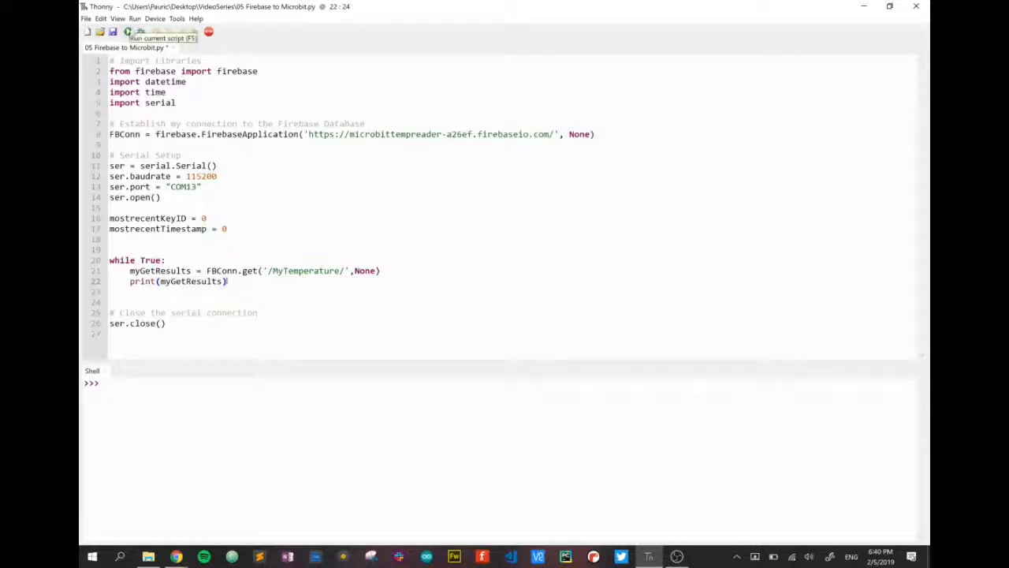
Run the script to list the MyTemperature records, then delete print(myGetResults).
click(126, 31)
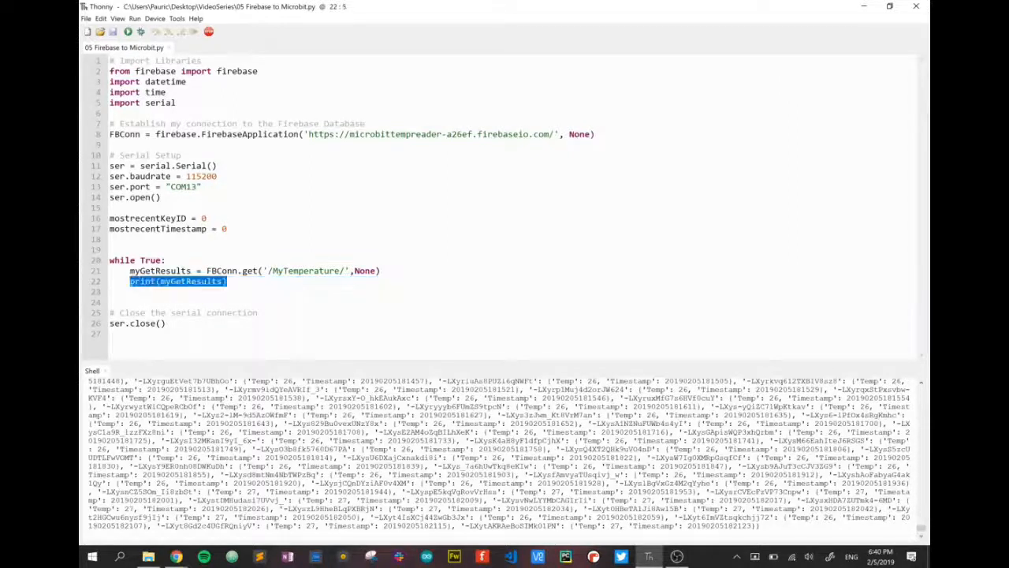
key(Delete)
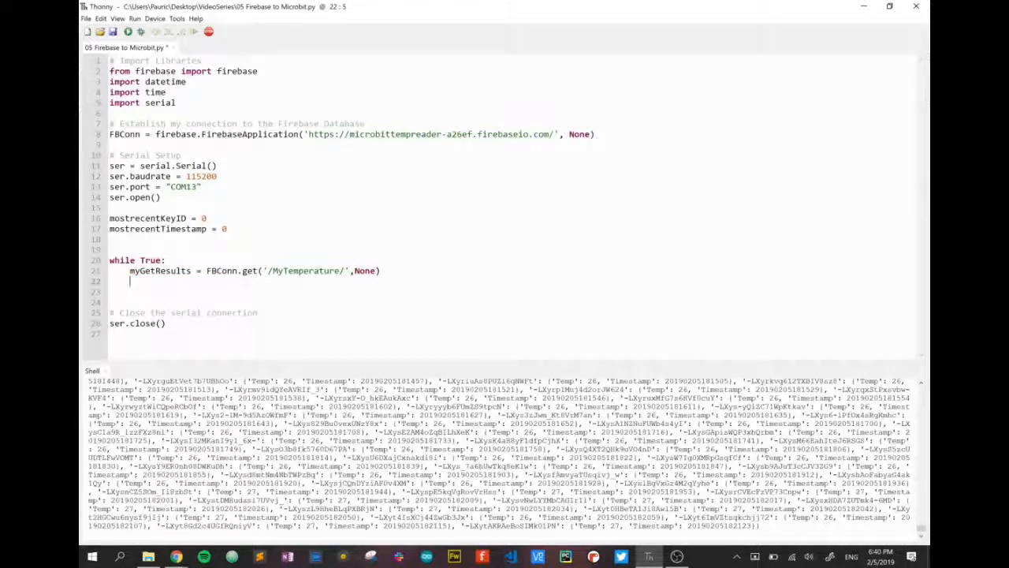
Add a new line with 'for keyID in myGetResults:' inside the loop.
key(Return)
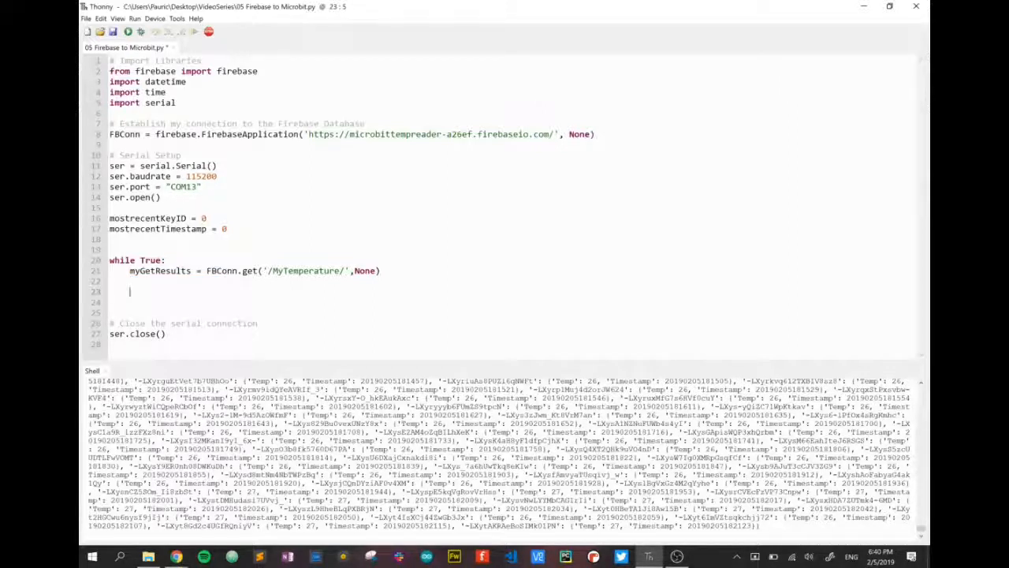
text(for)
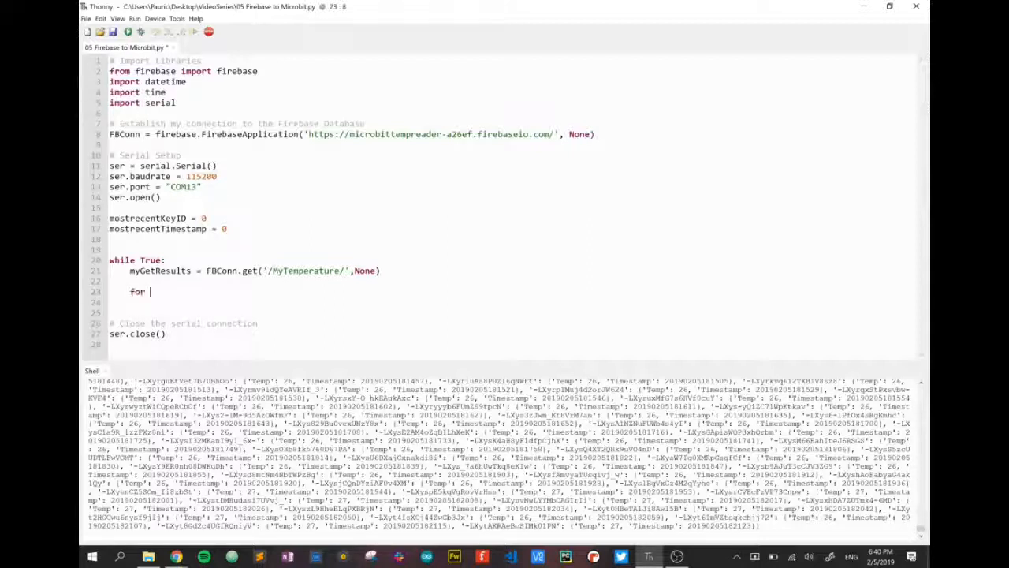
text(key)
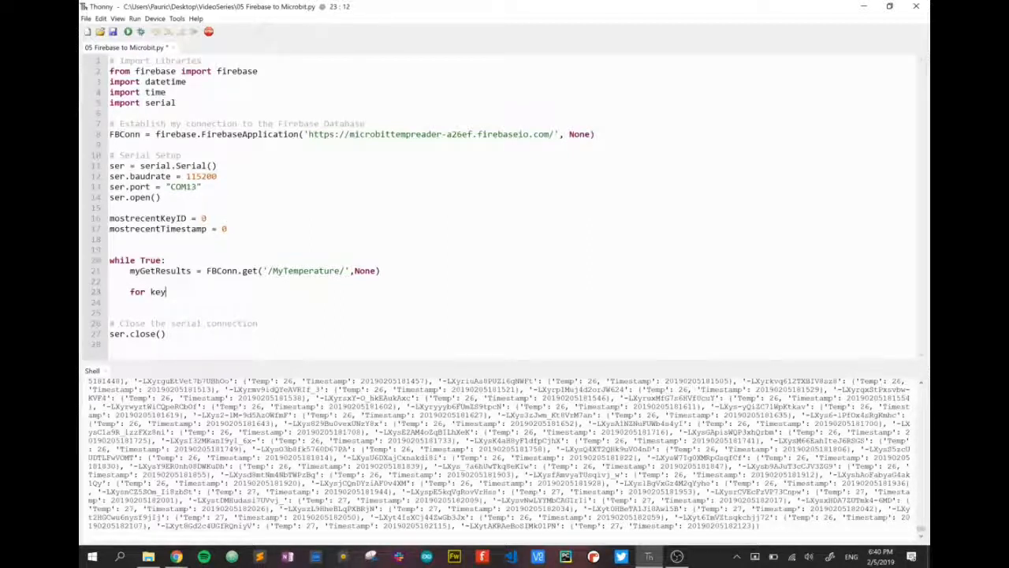
text(ID in)
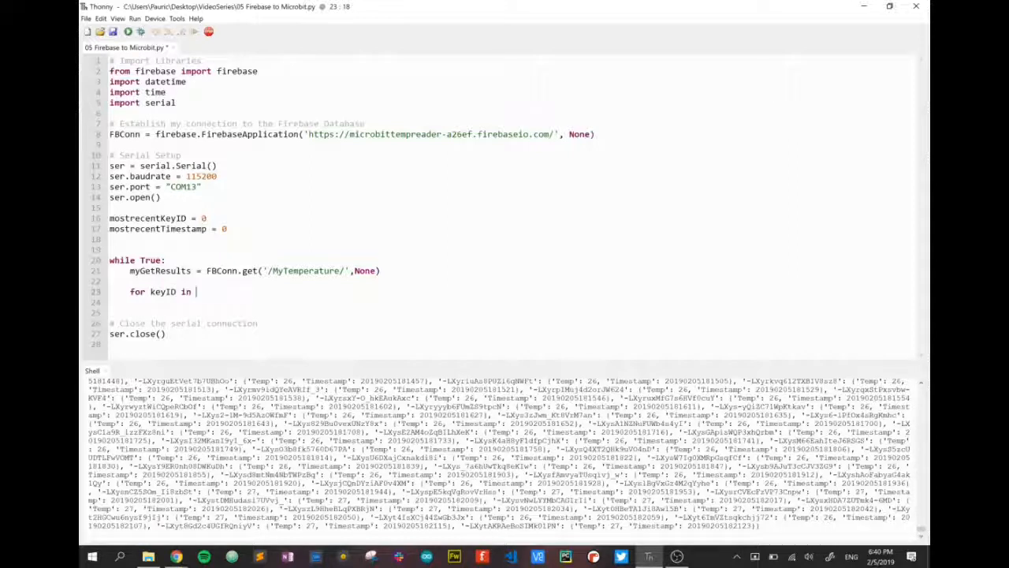
text(myGetResu)
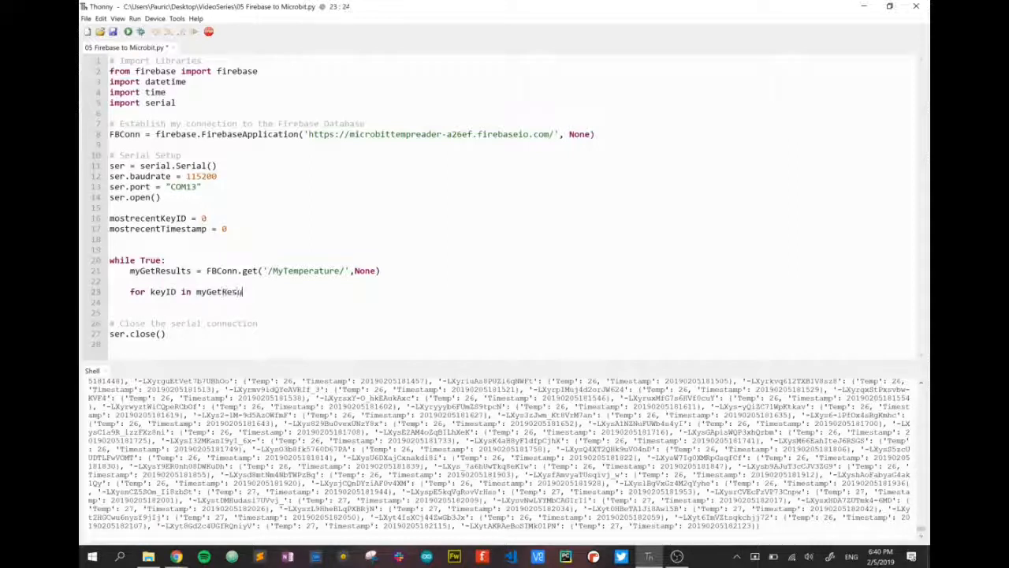
text(lts:)
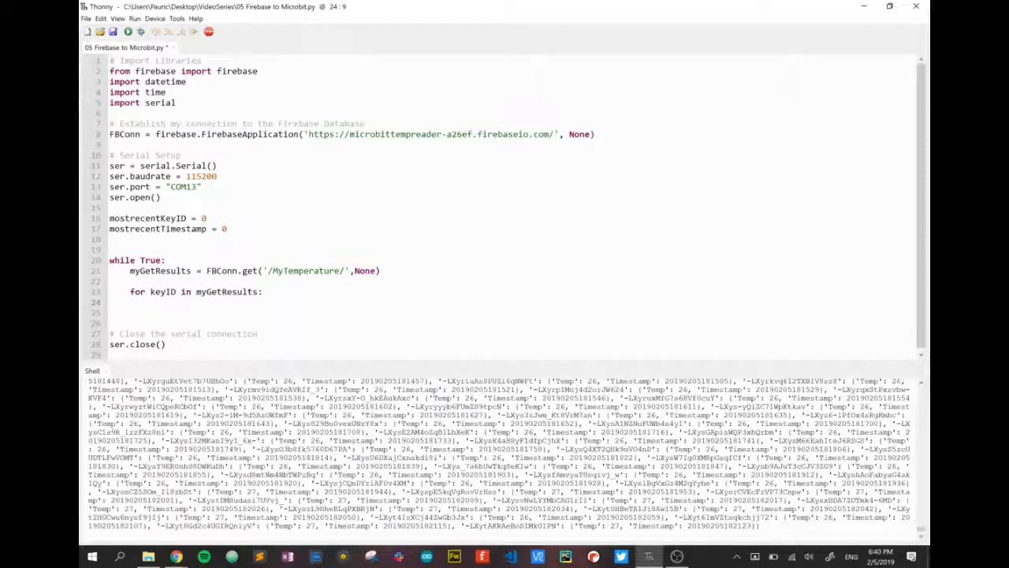
Begin an if condition on int(myGetResults[keyID]['Timestamp']), fixing the typo.
text(i)
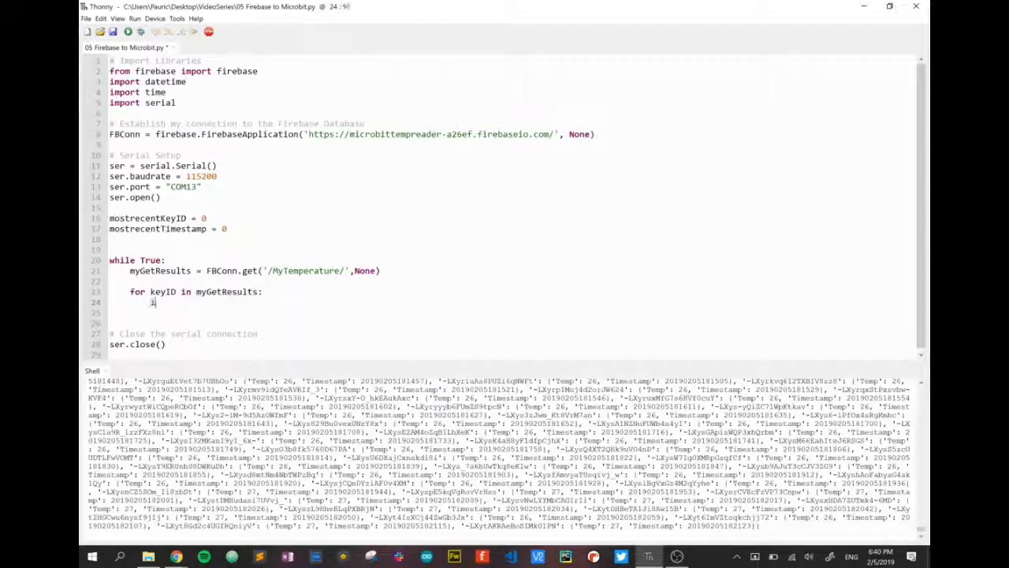
text(if(int()
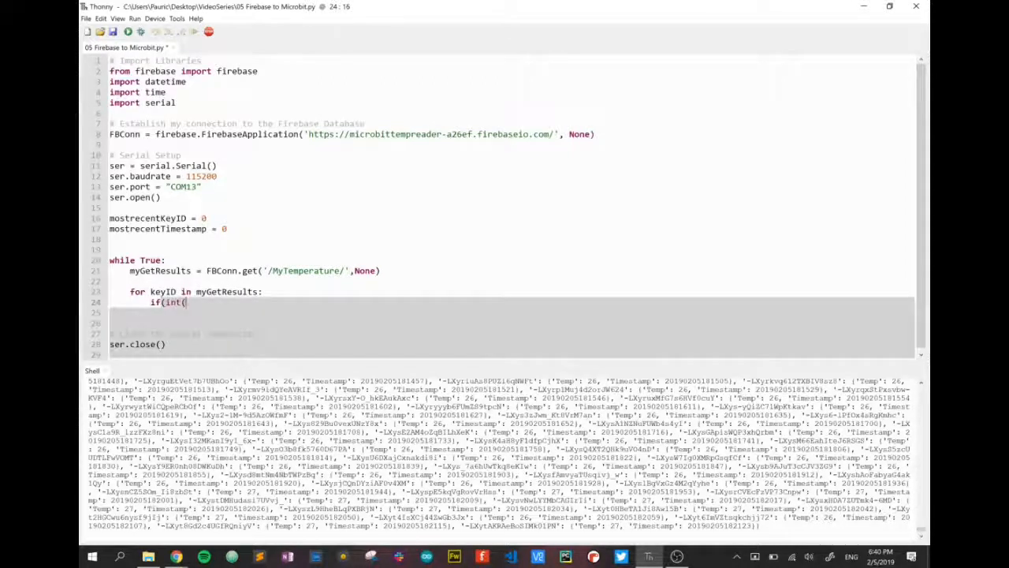
key(BackSpace)
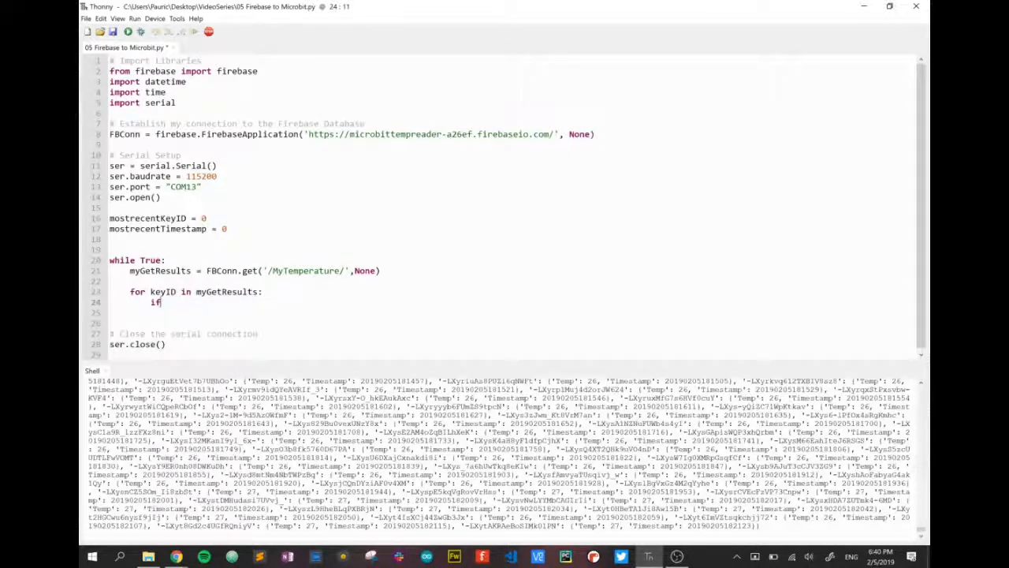
text(int()
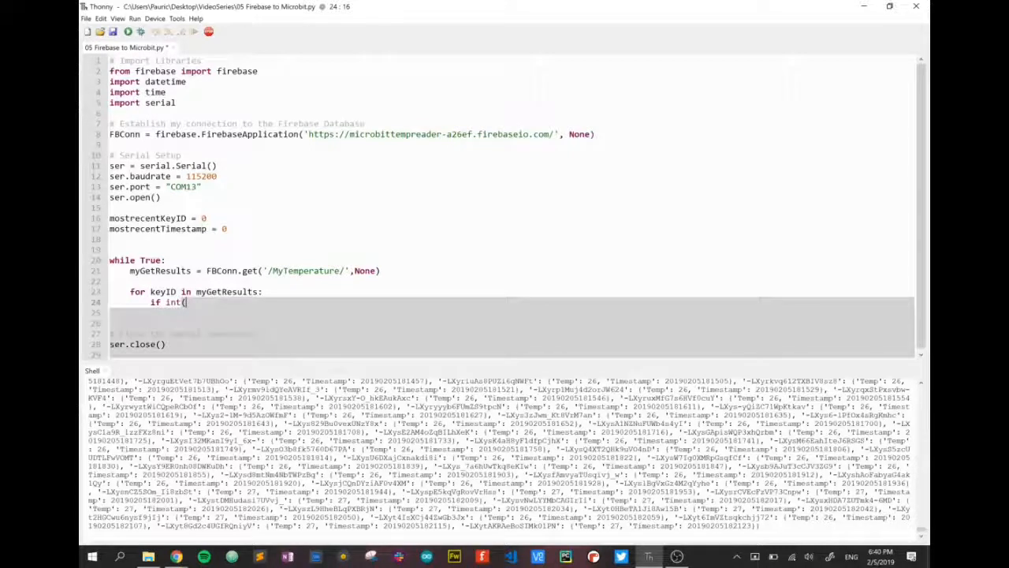
text(myGetResults[)
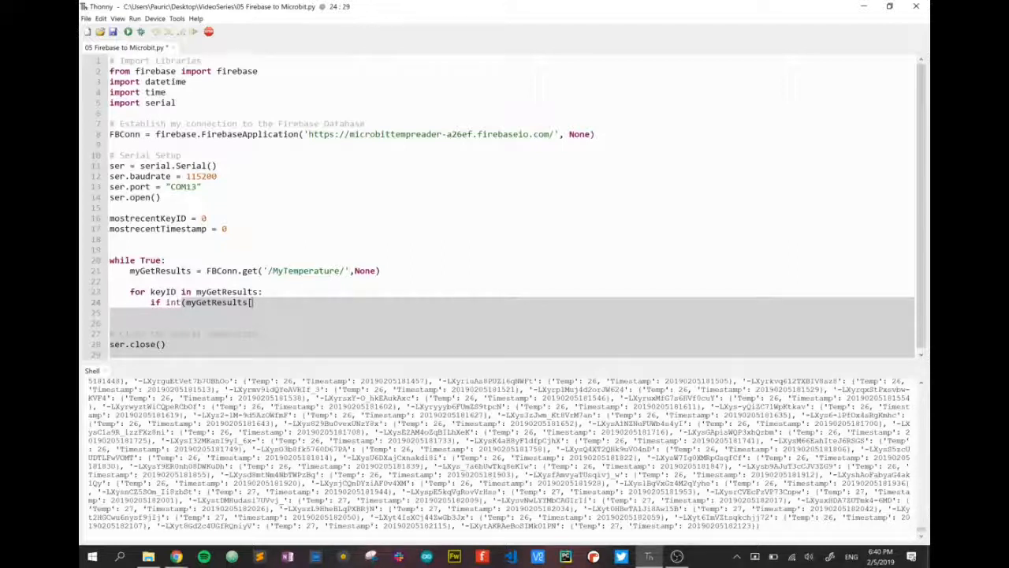
text(keyID)
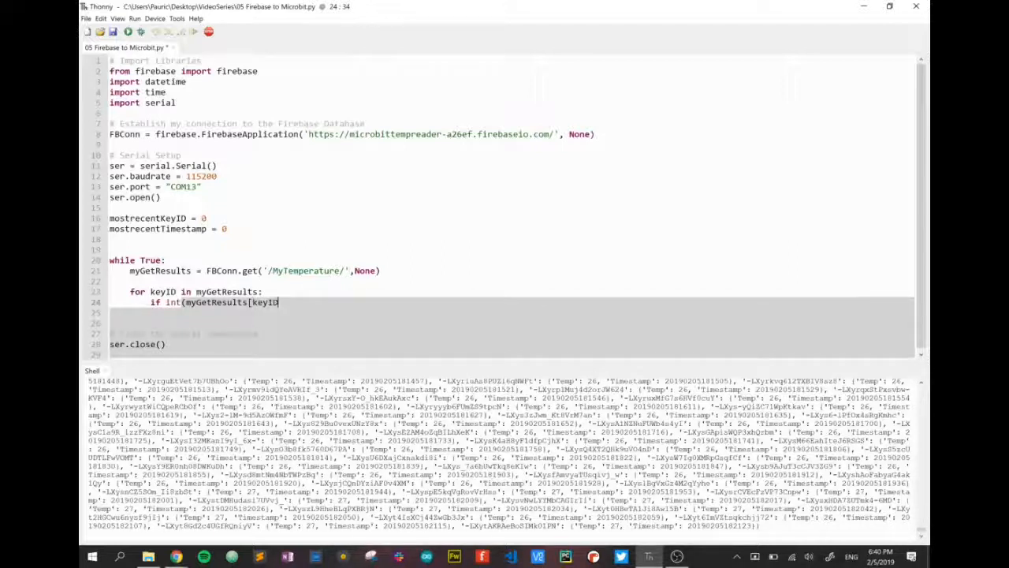
text(][)
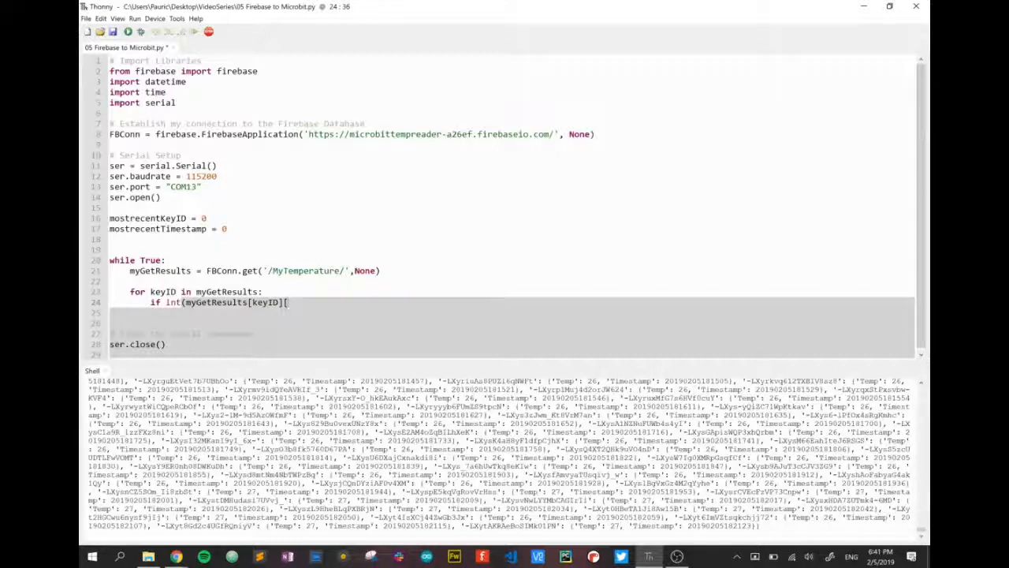
text('Timestamp)
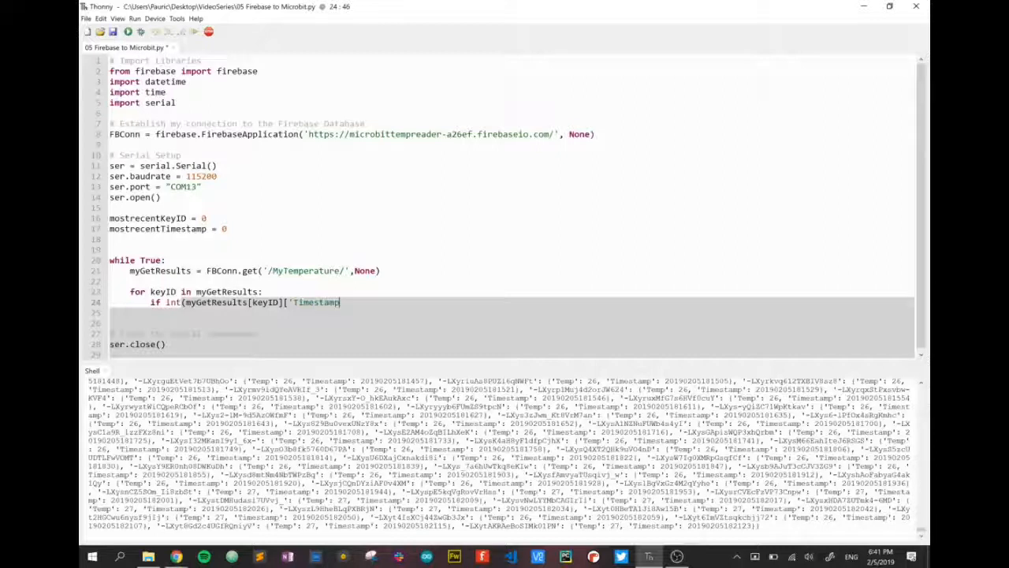
text(])
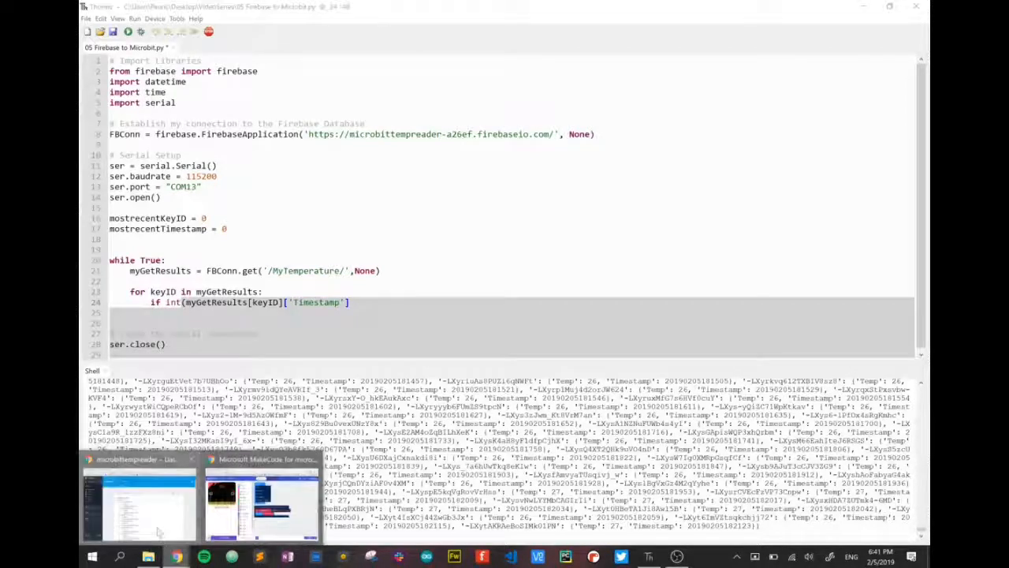
click(139, 504)
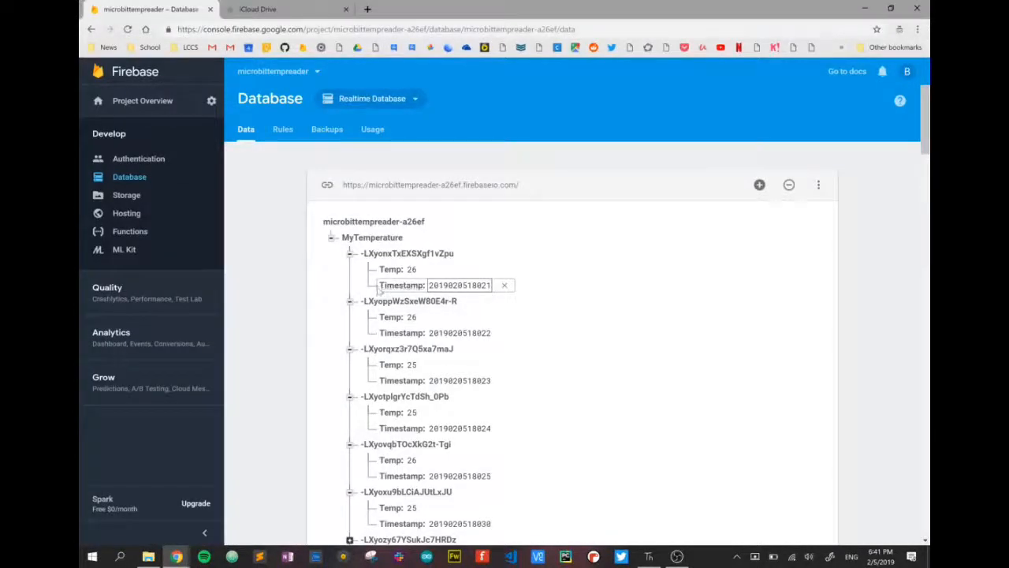
click(621, 557)
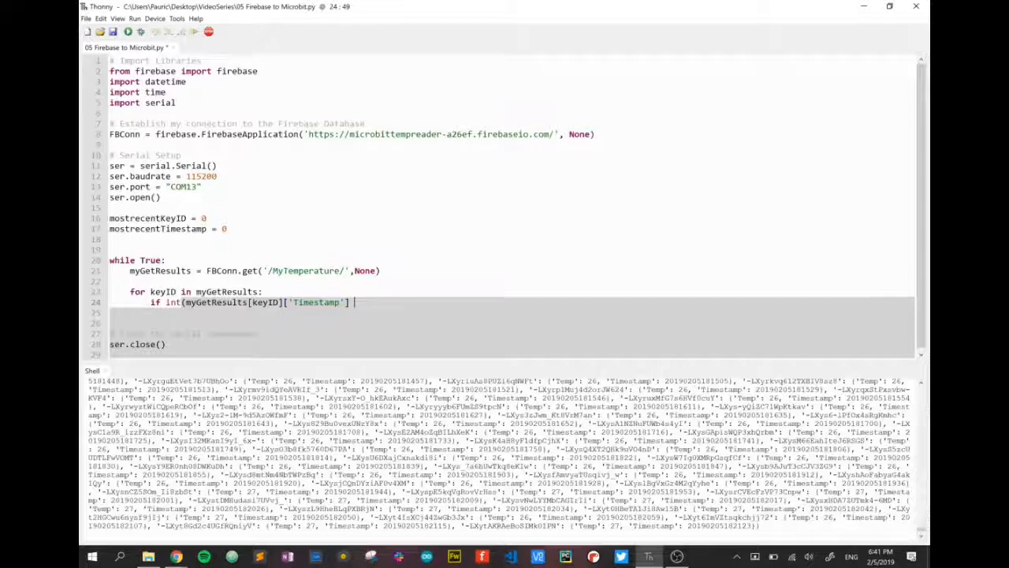
Complete the if with '> mostrecentTimestamp' and assign that integer timestamp to mostrecentTimestamp.
text(>mostrecentTimestamp))
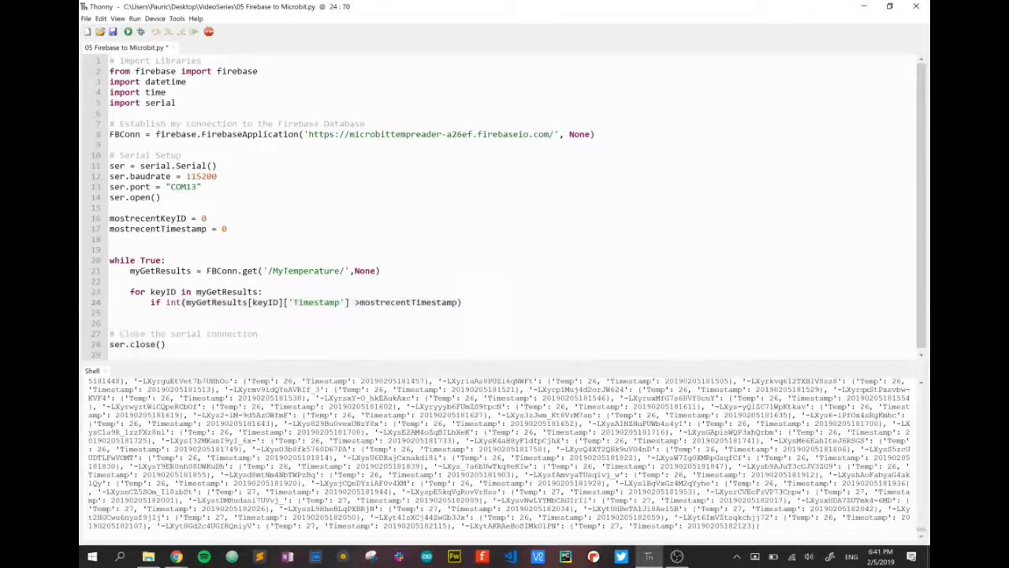
text(:)
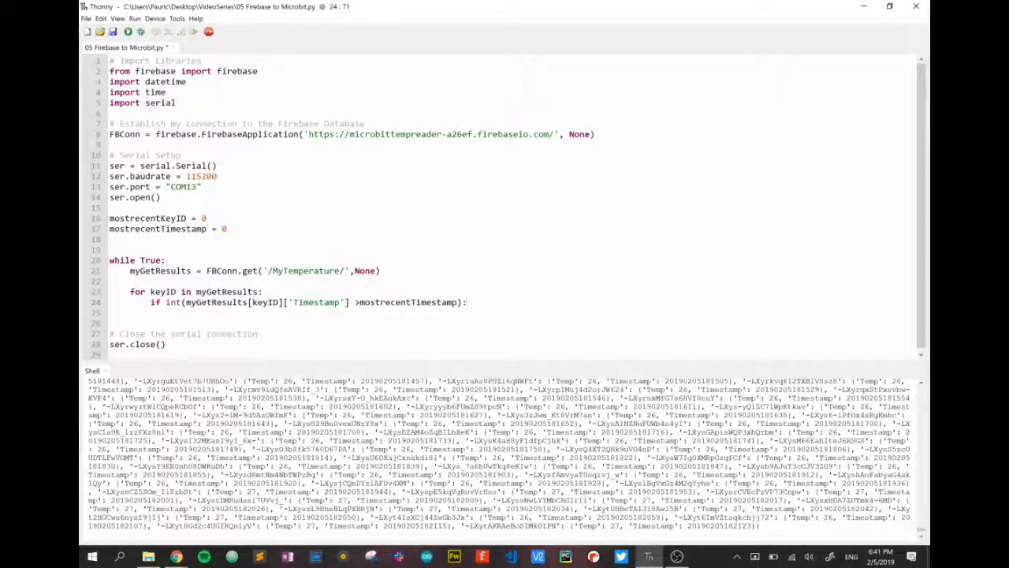
text(m)
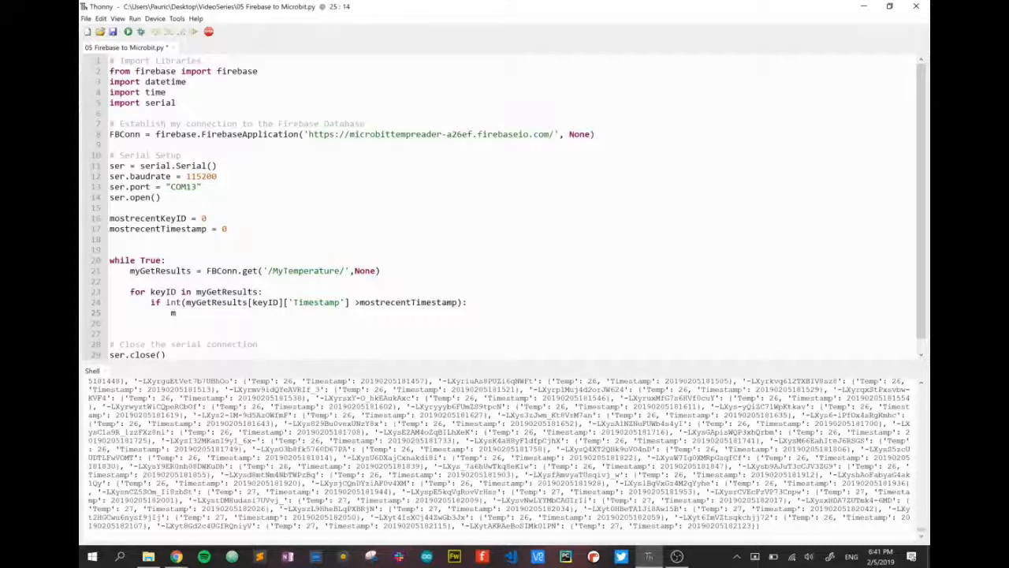
text(ostrecentTimesta)
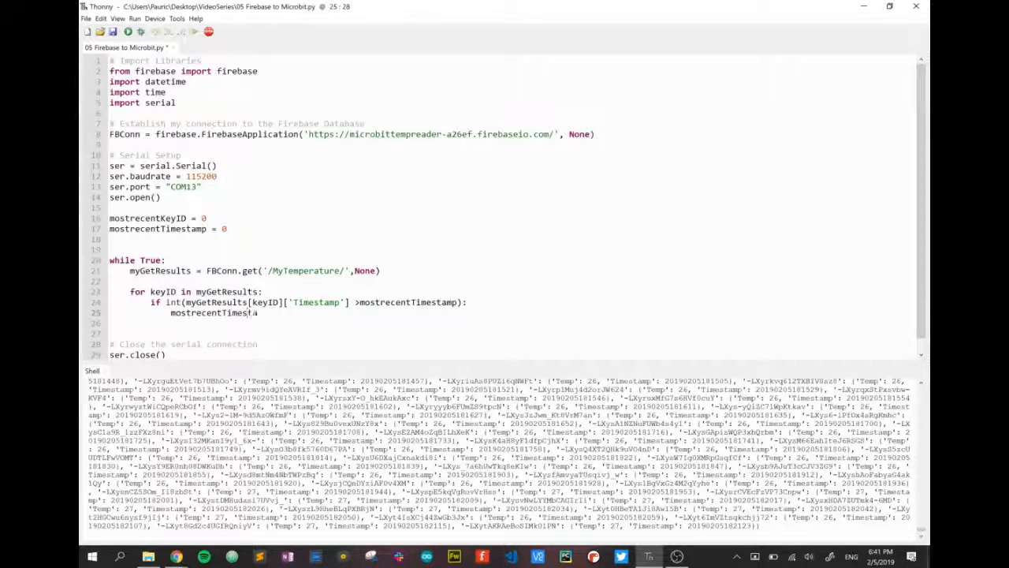
text(mp)
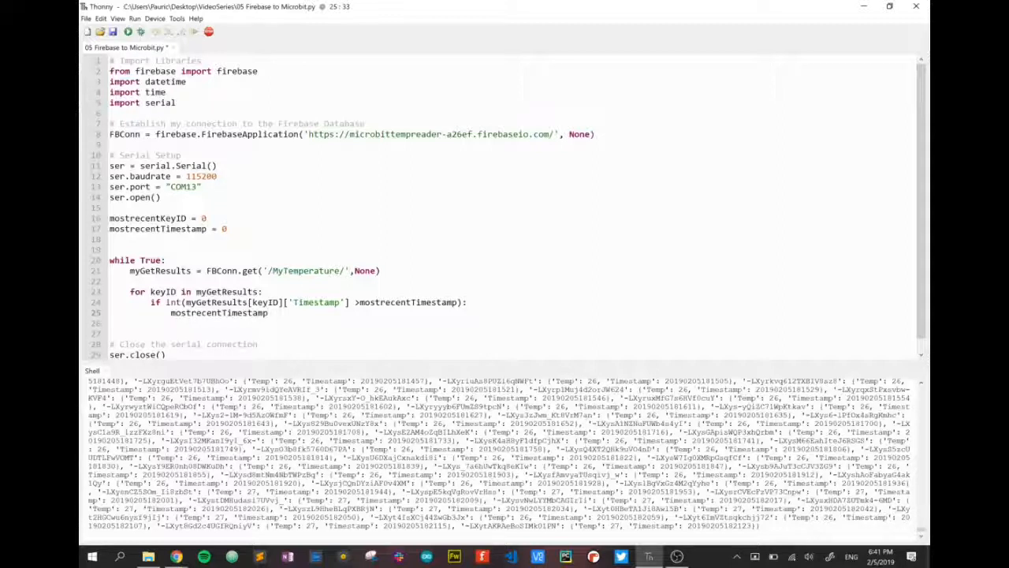
text(= int)
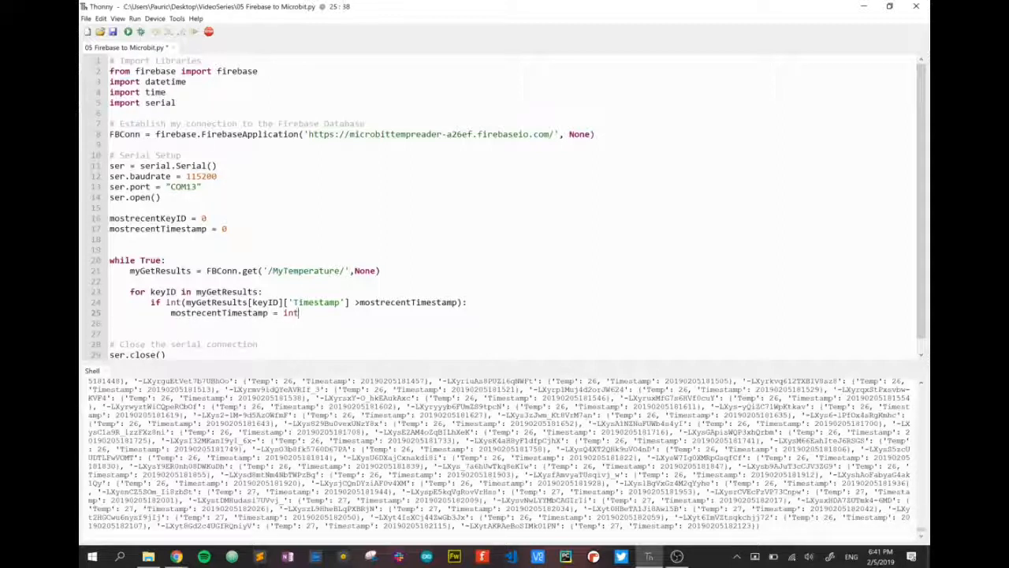
text((my)
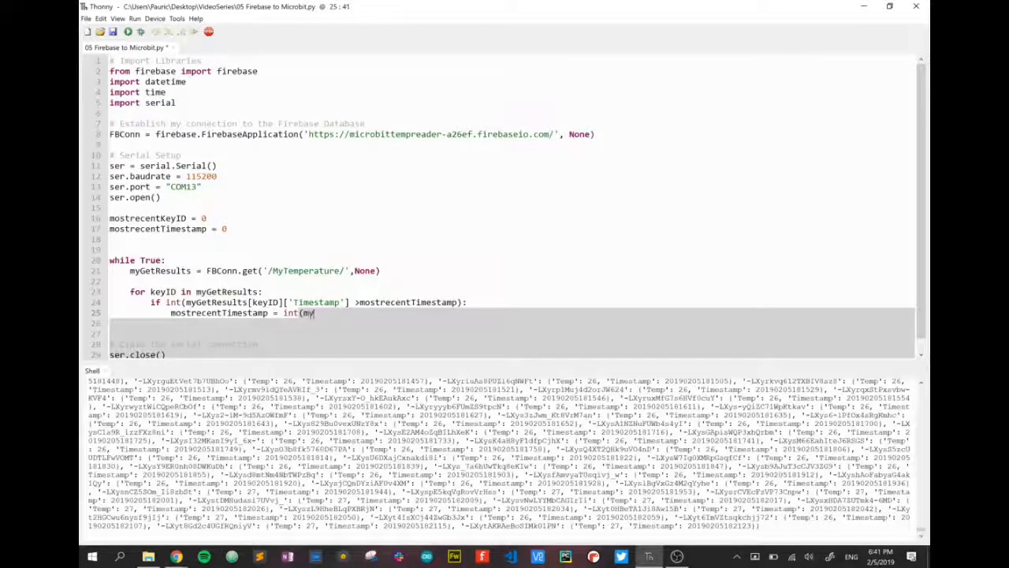
text(GetResults)
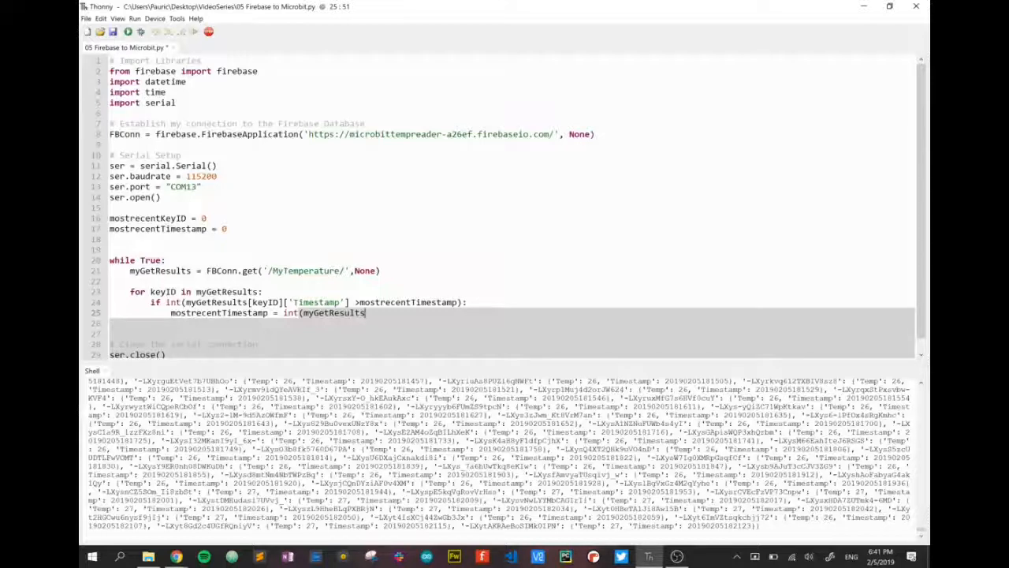
text([keyID)
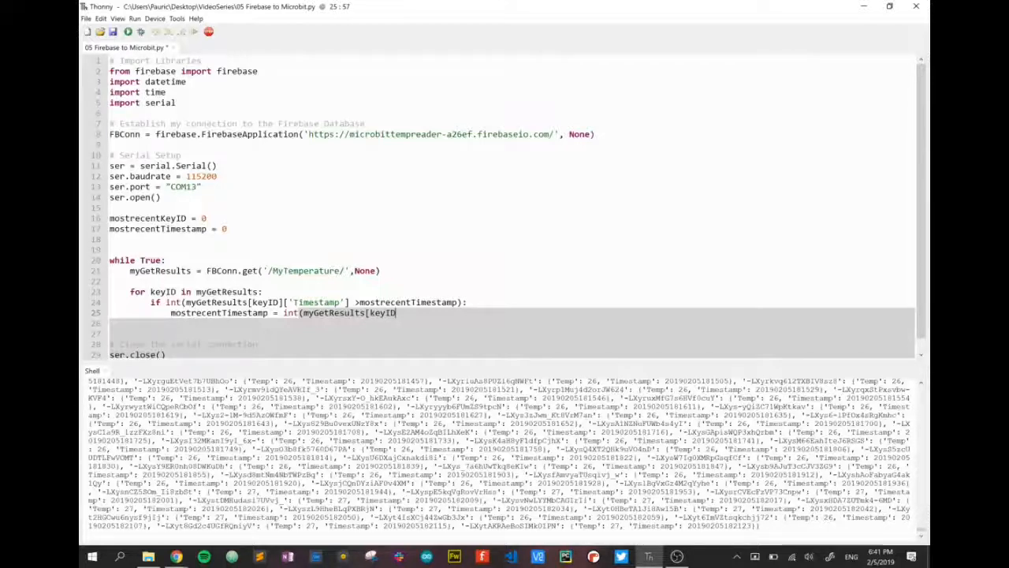
text([')
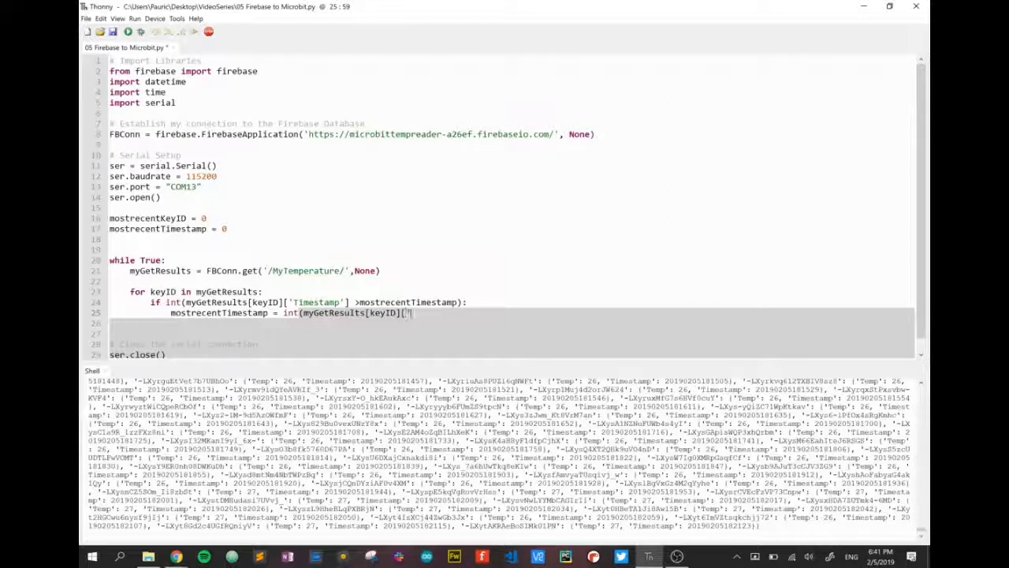
text('Timestamp)
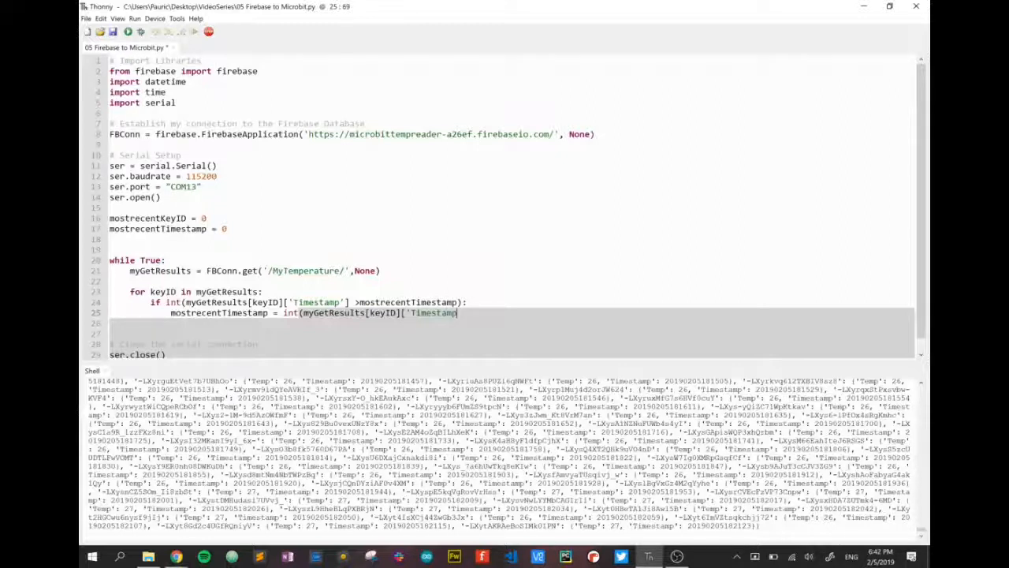
text(')
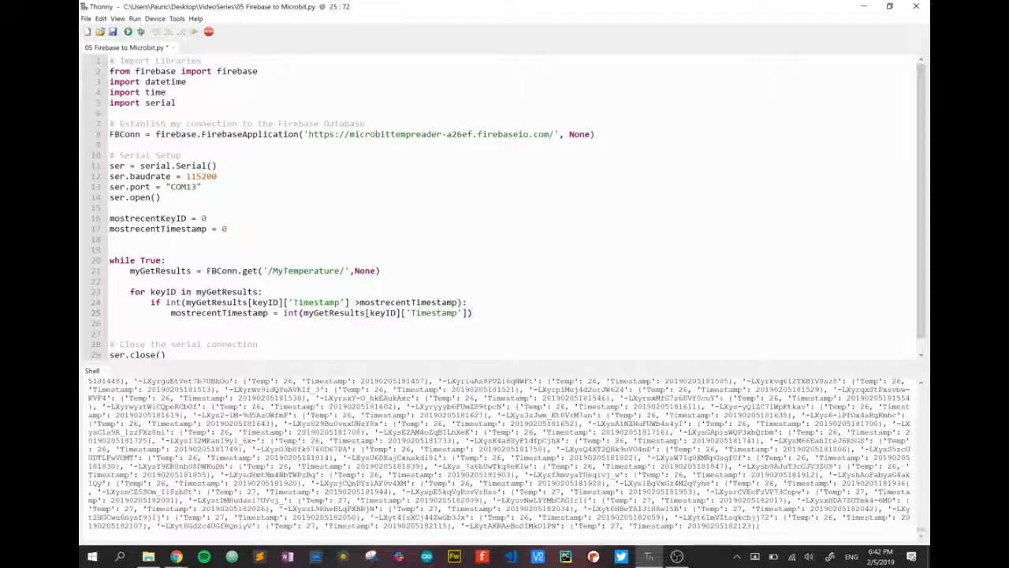
Add mostrecentKeyID = myGetResults[keyID] below the timestamp update.
text(most)
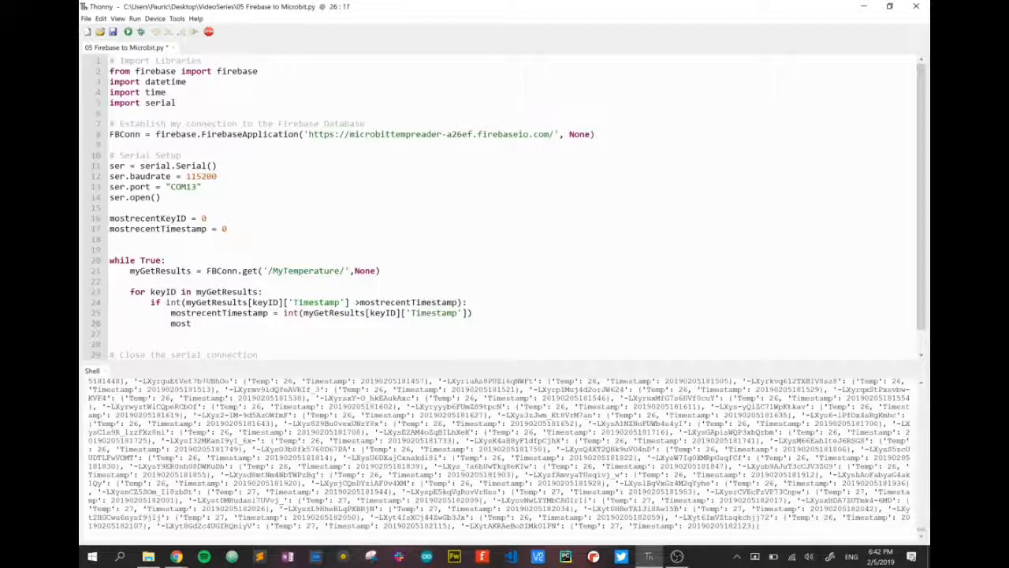
text(re)
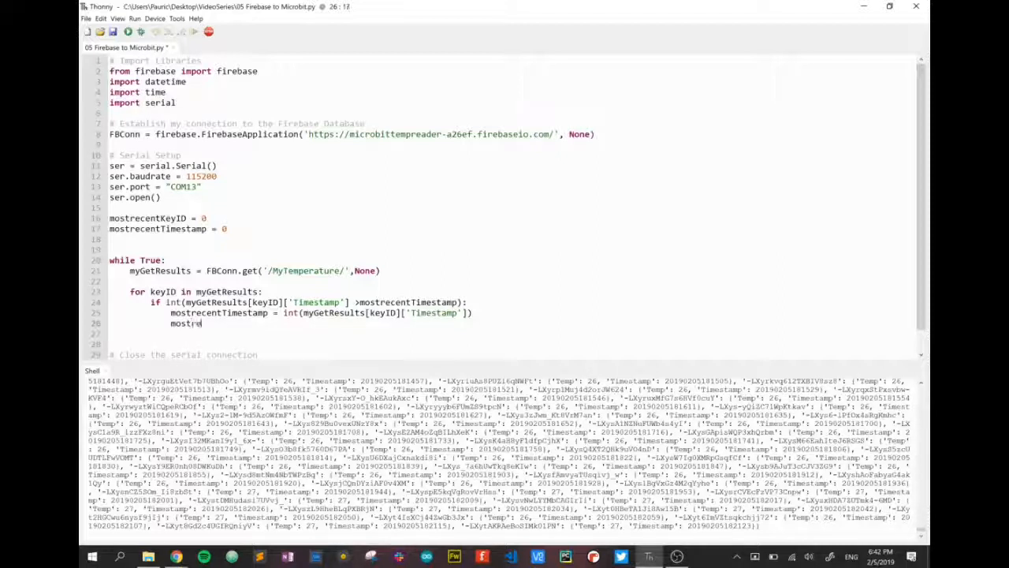
text(cent)
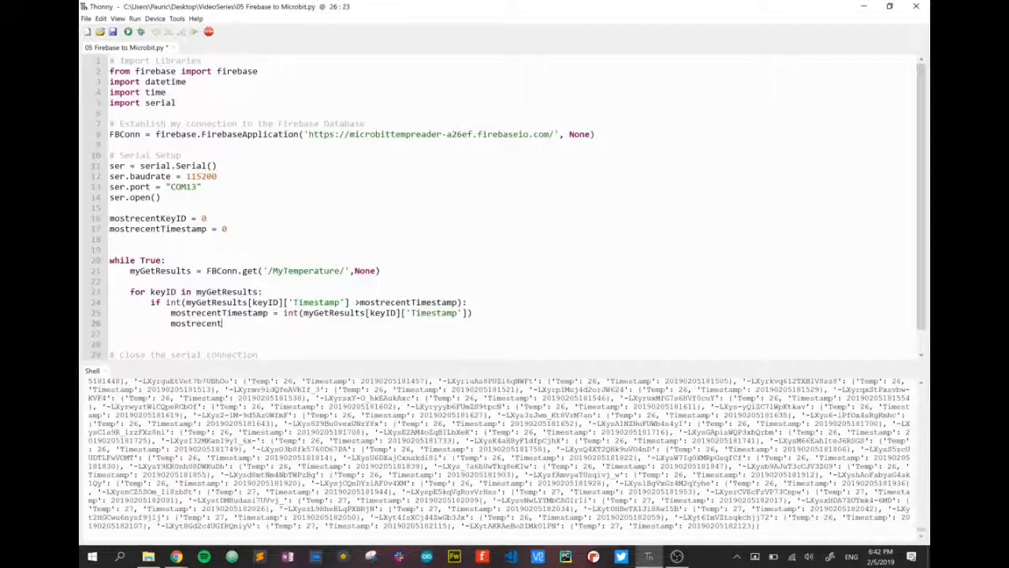
text(Key)
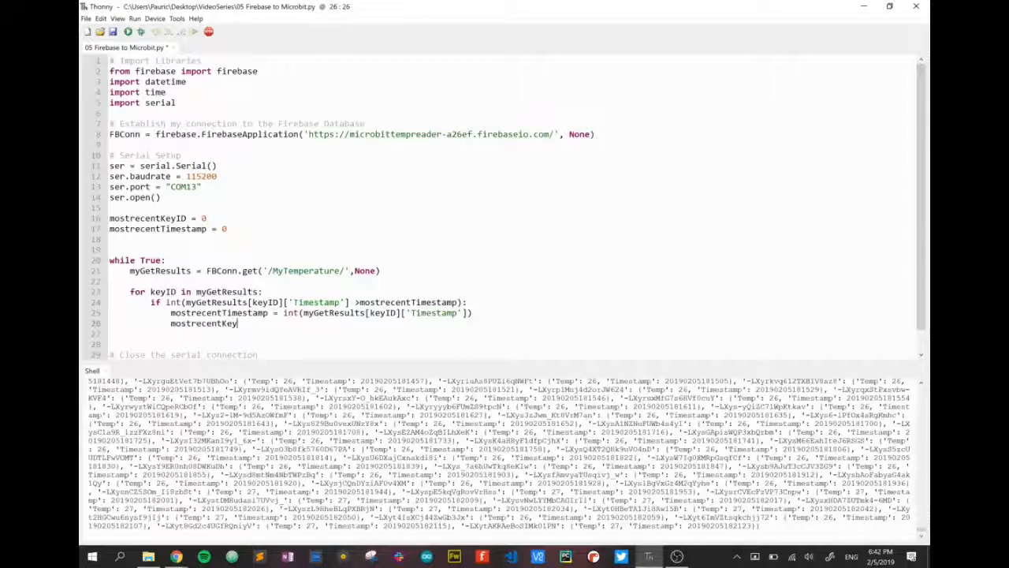
text(ID =)
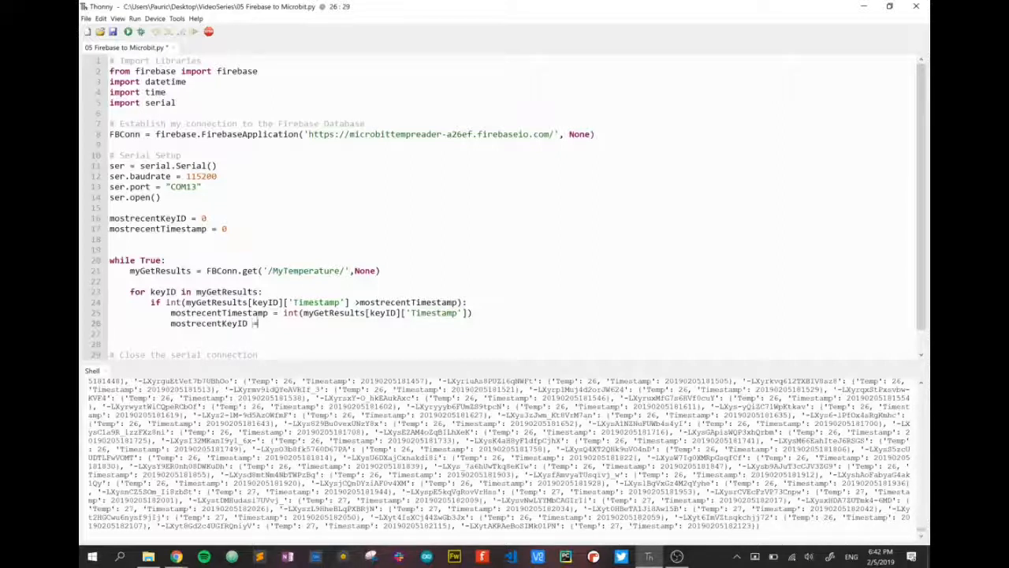
text(myG)
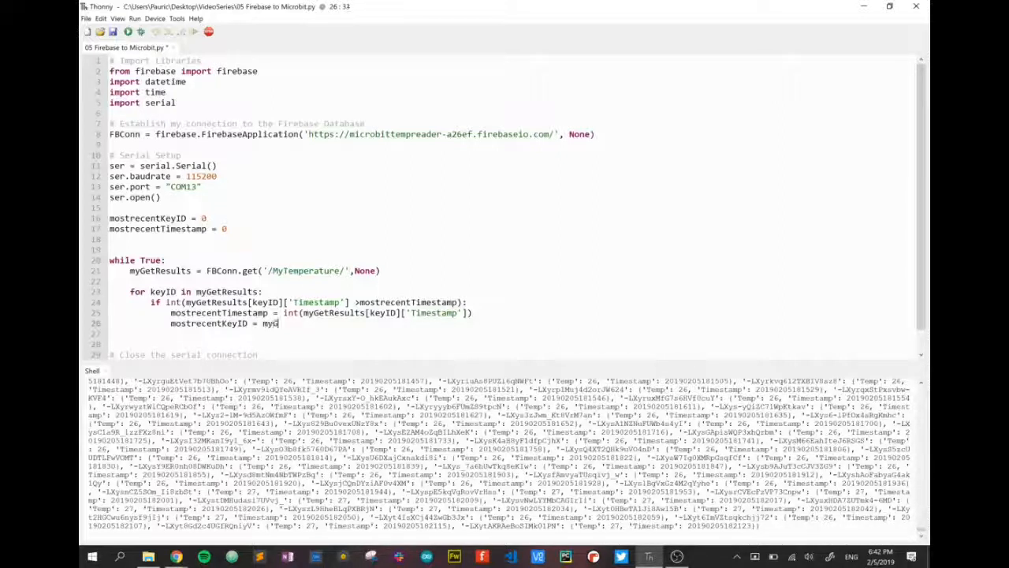
text(etResults)
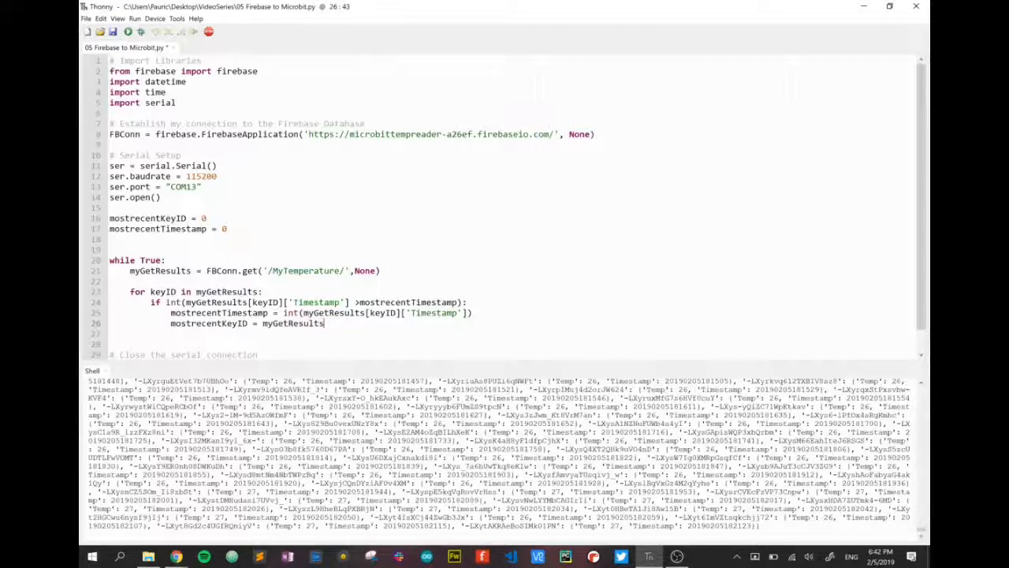
text([key)
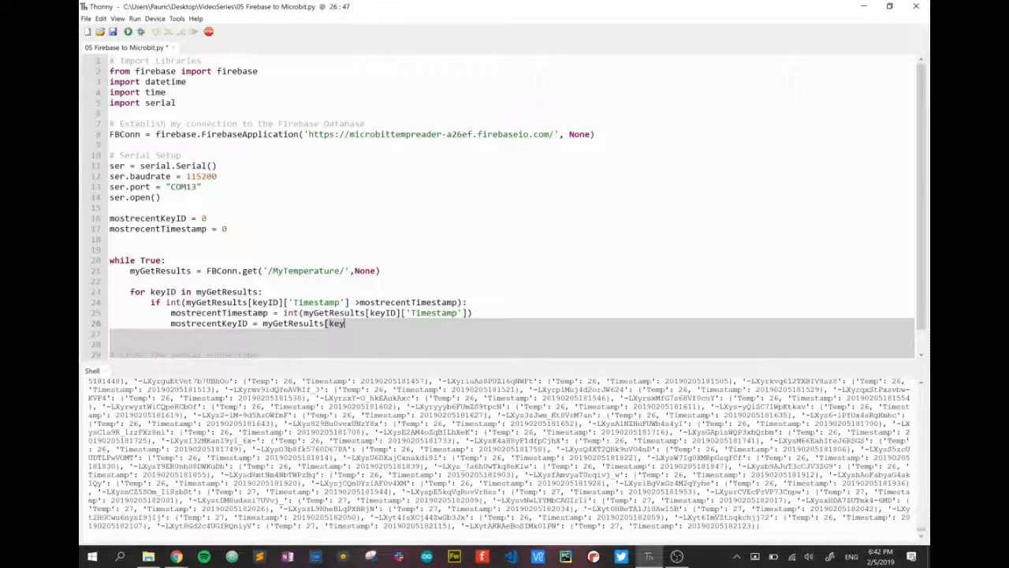
text(ID])
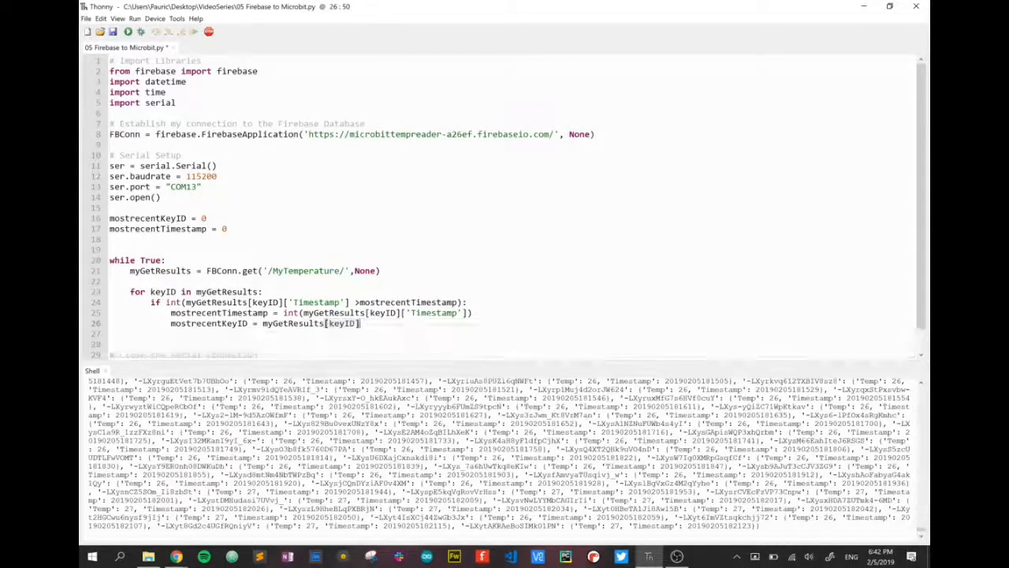
key(Return)
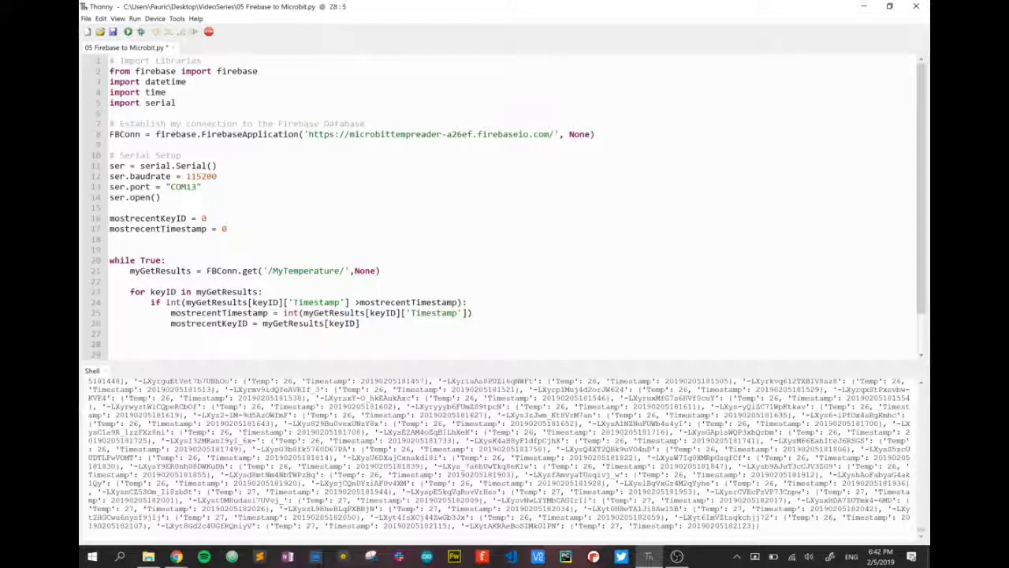
Add microbitdata = str(myGetResults[keyID]['Temp']) on line 28, correcting typos.
scroll(down, 3)
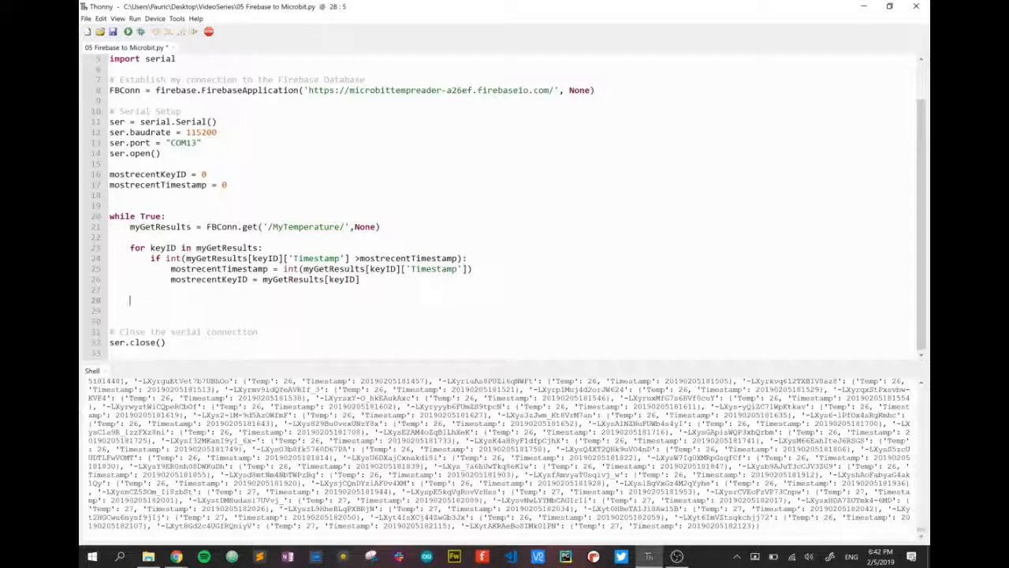
text(microbitbitdata)
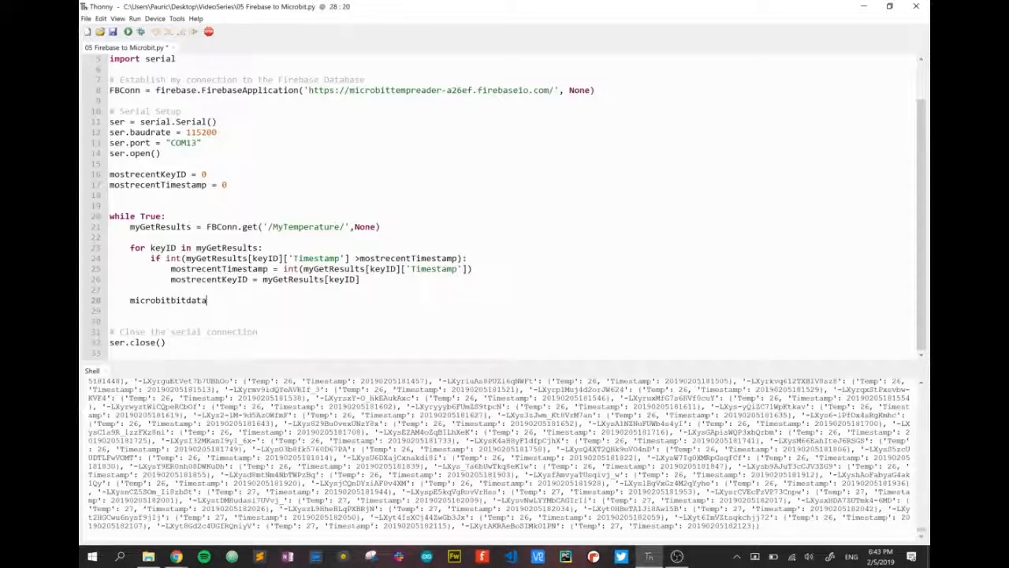
key(BackSpace)
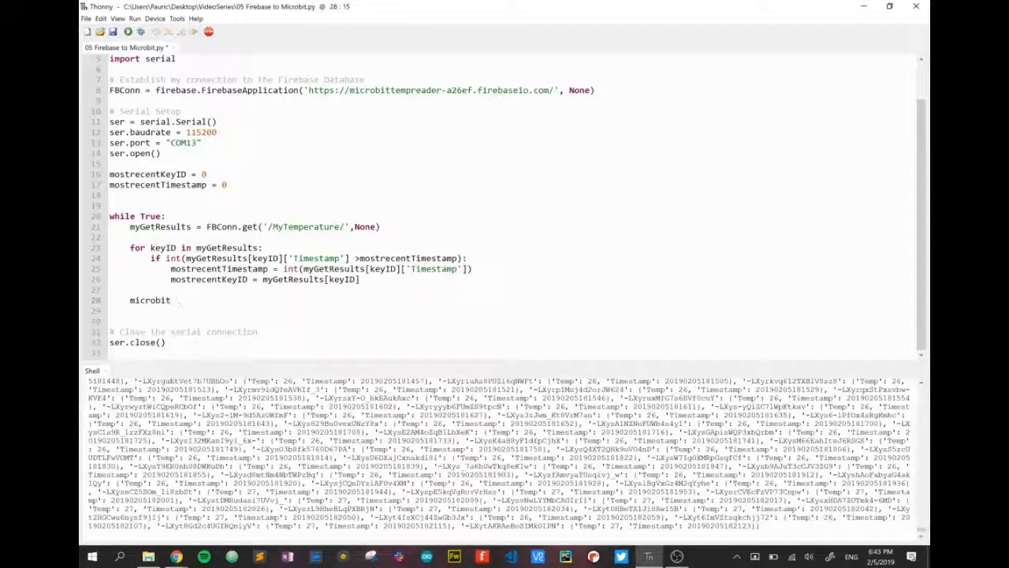
text(data =)
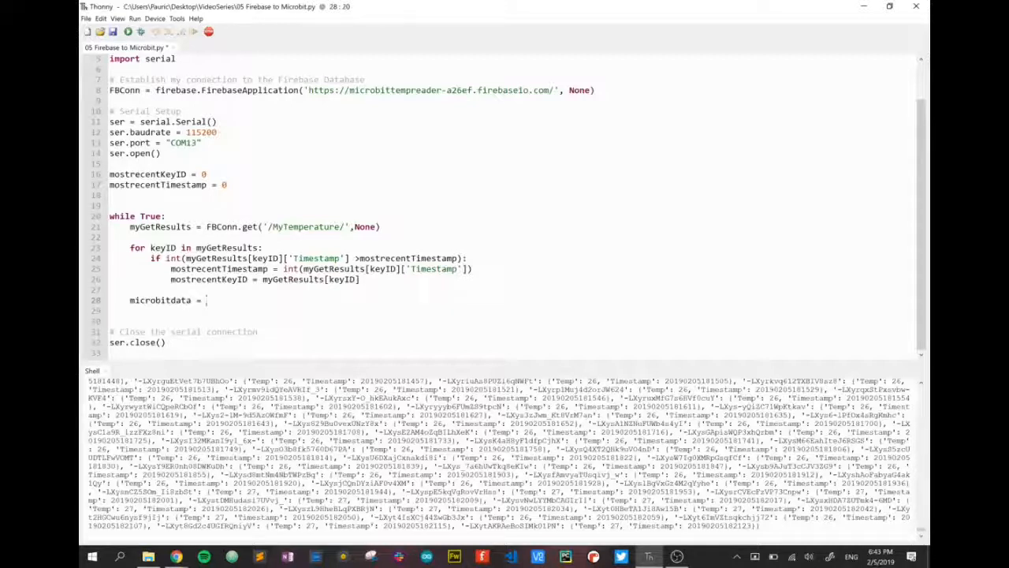
text(st)
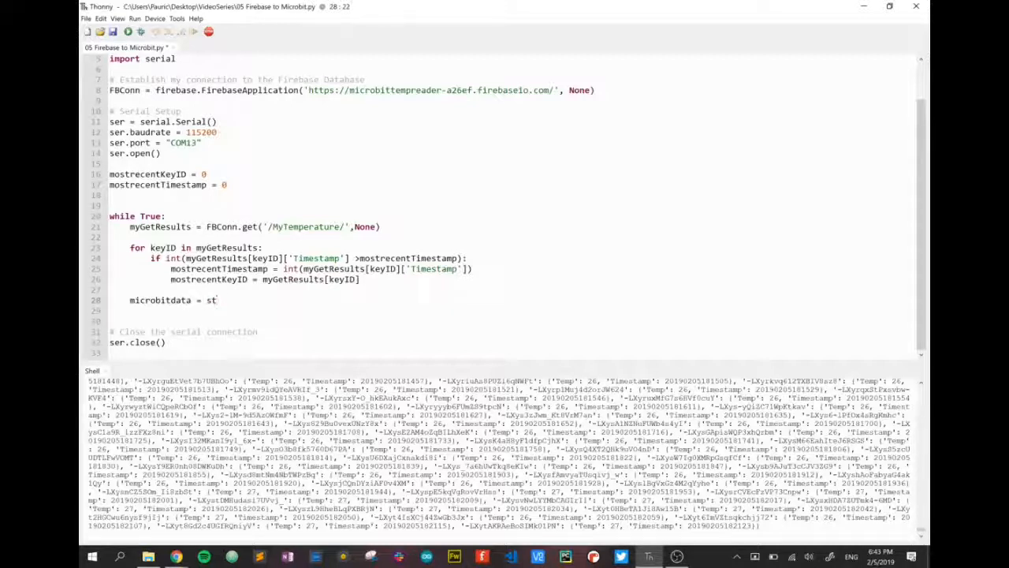
text(r()
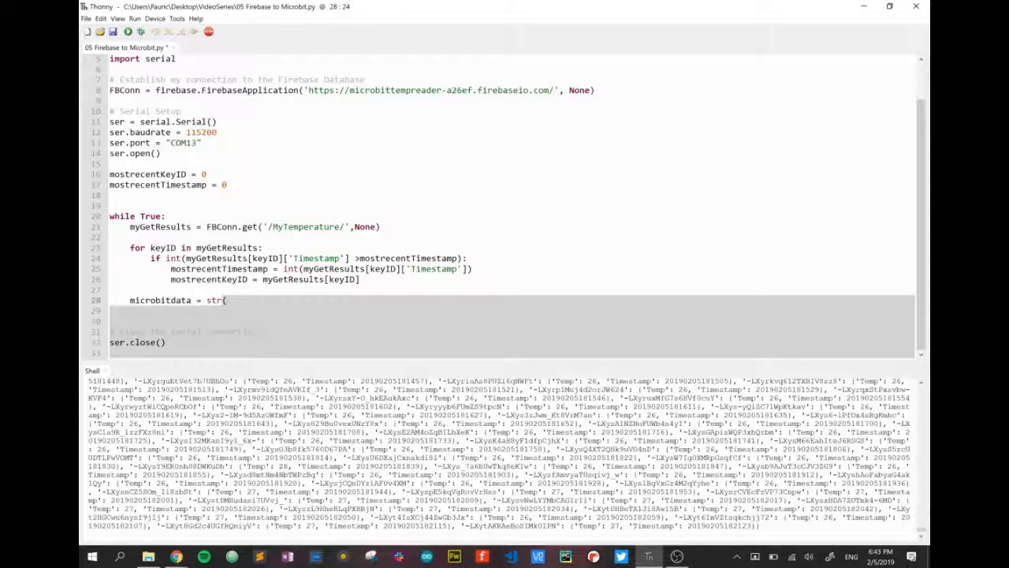
text(myGetResults[)
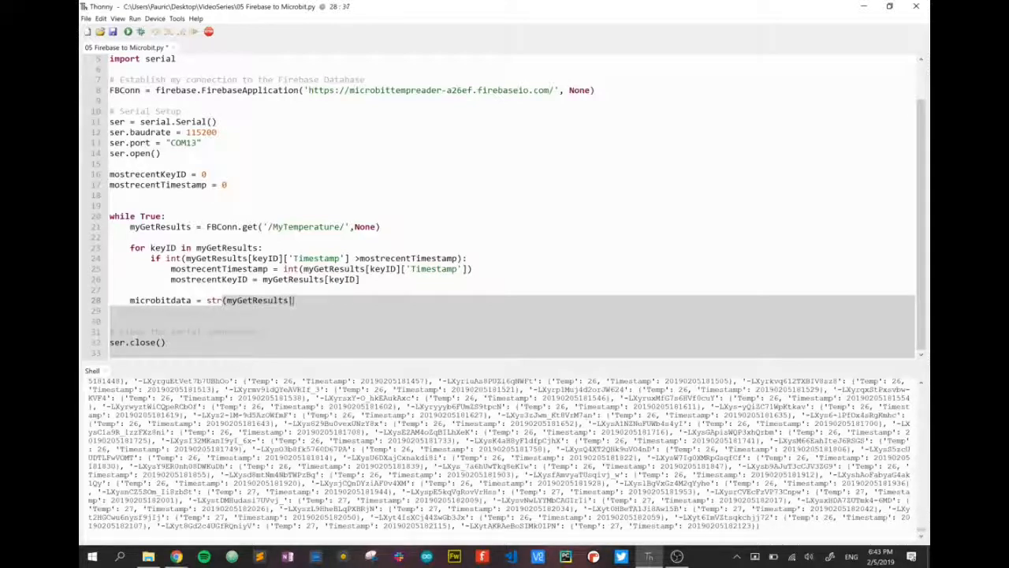
text(keyID])
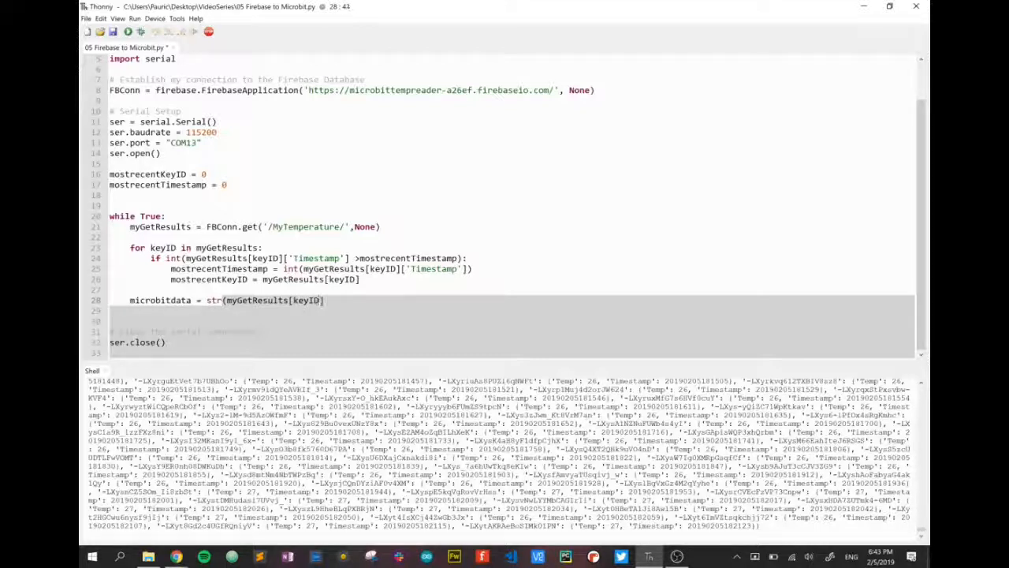
text(['Timest)
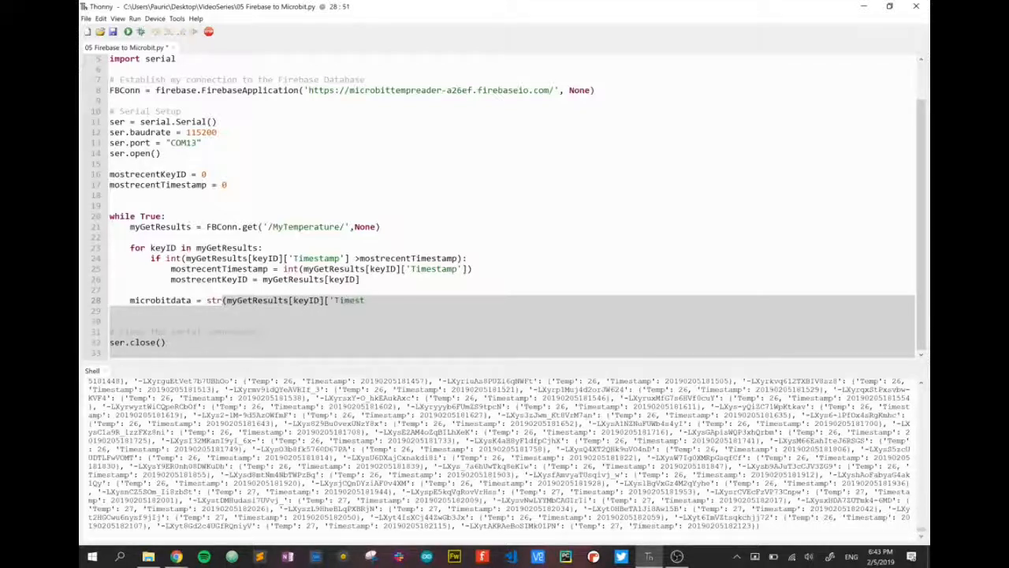
text(a)
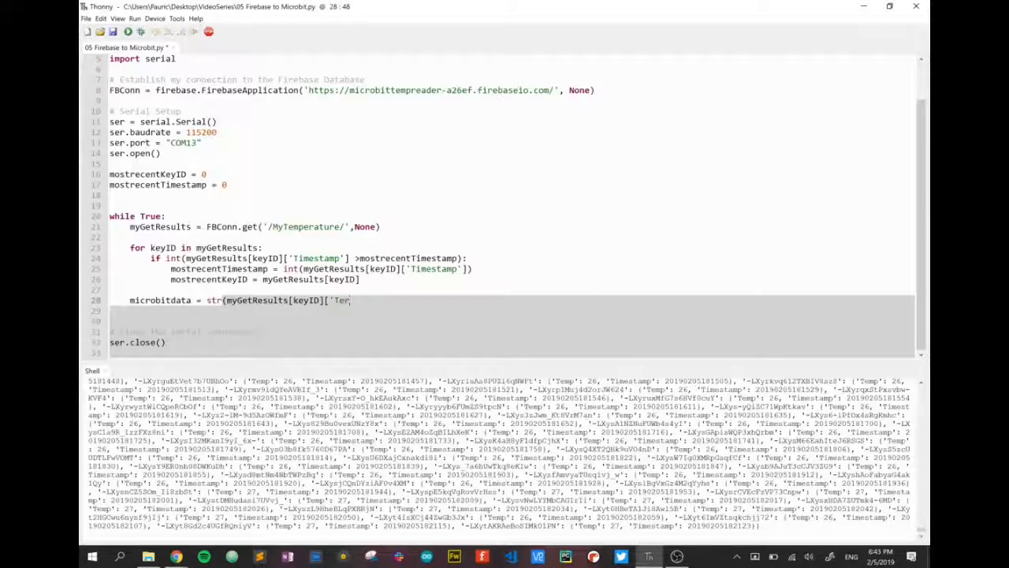
text(p'])
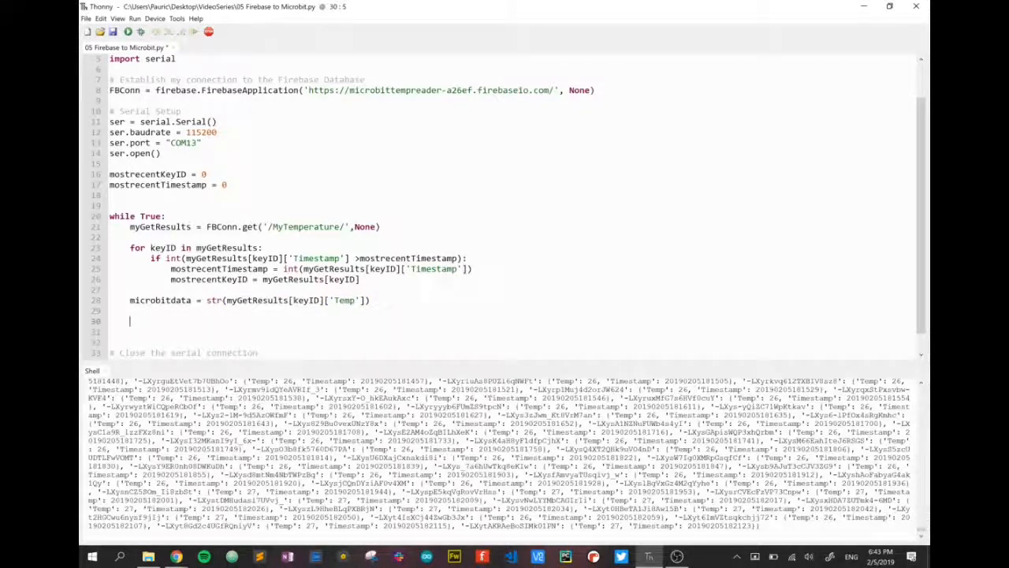
Add print(microbitdata) and run the script, showing temperature 27 repeatedly in the shell.
text(print()
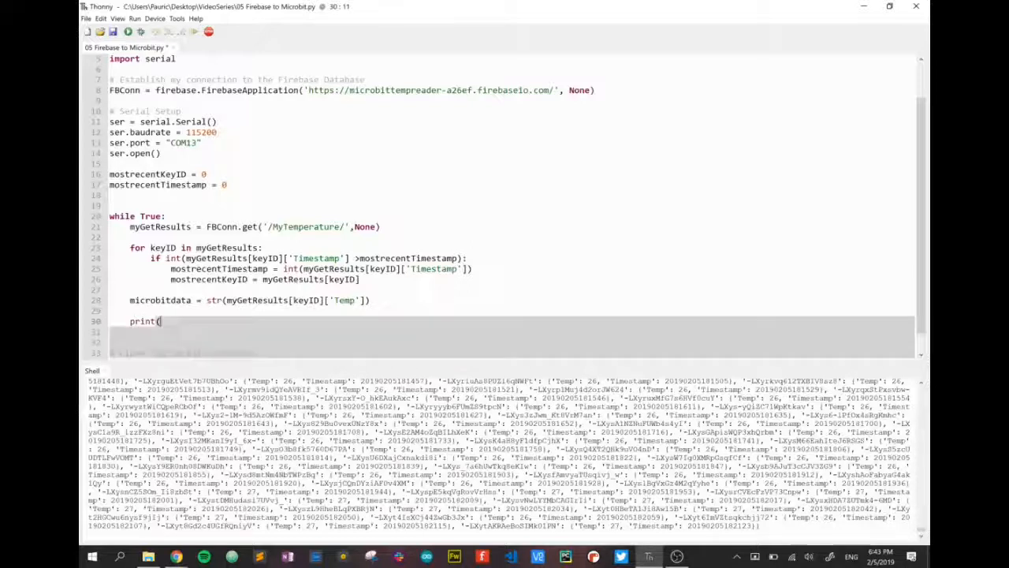
text(microbi)
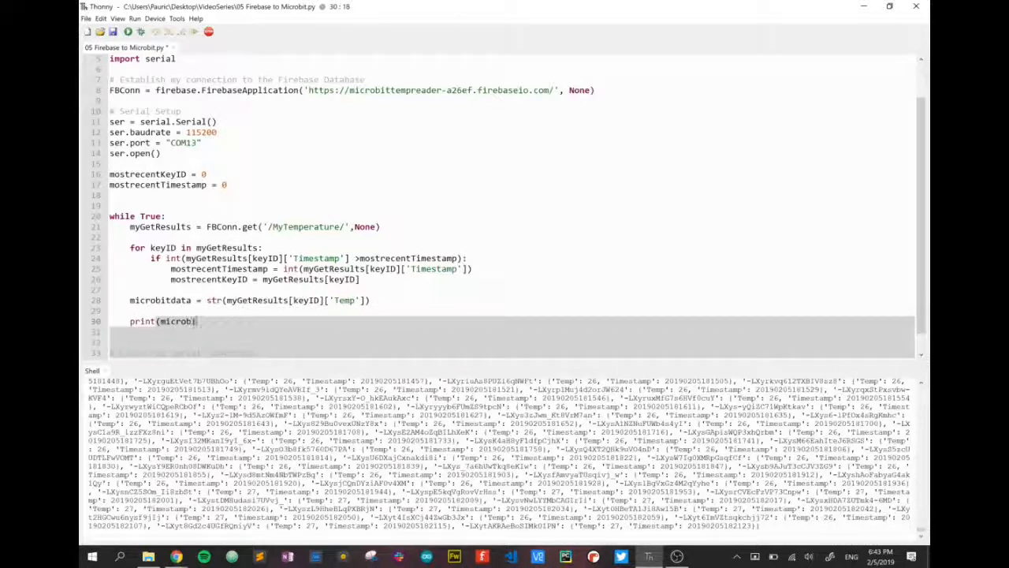
text(tdata))
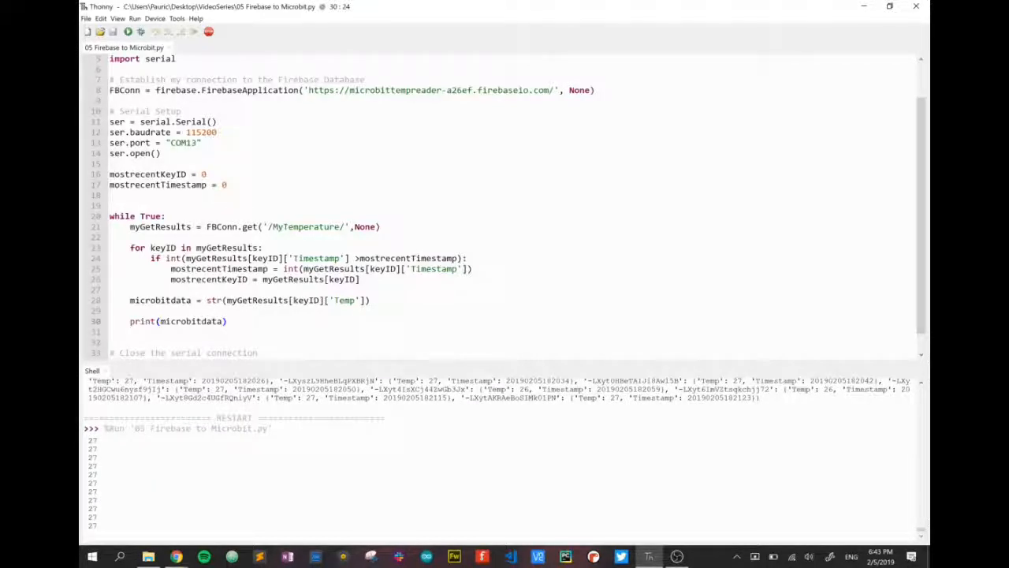
double_click(191, 321)
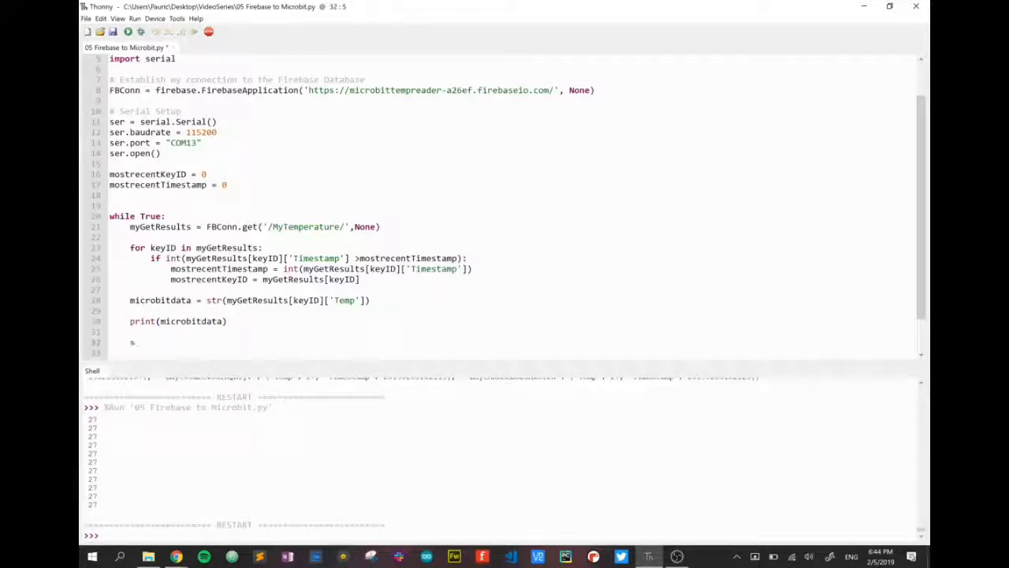
Add ser.write(microbitdata.encode('UTF-8') + b"\n") on line 32.
text(ser.write)
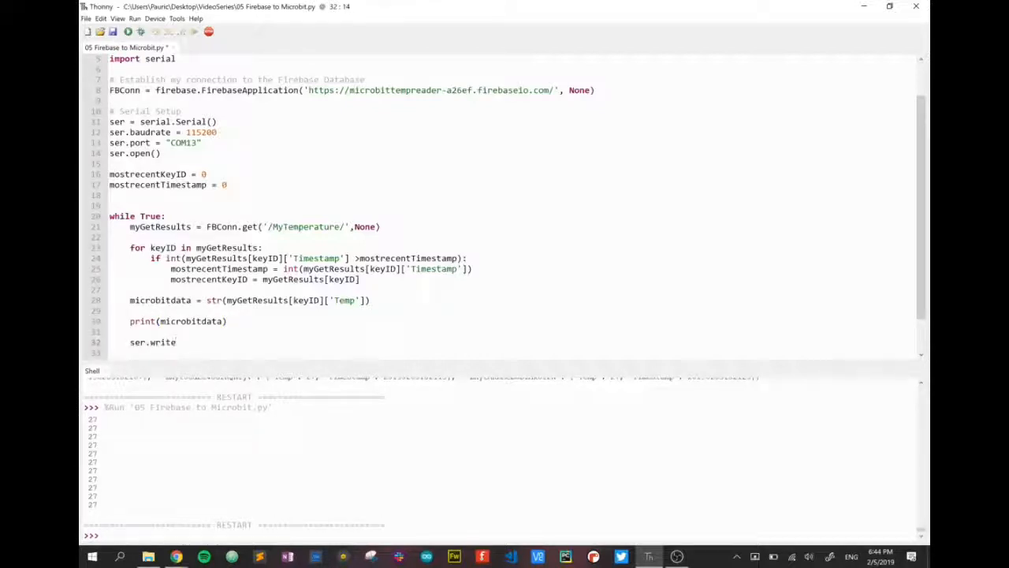
text((micro)
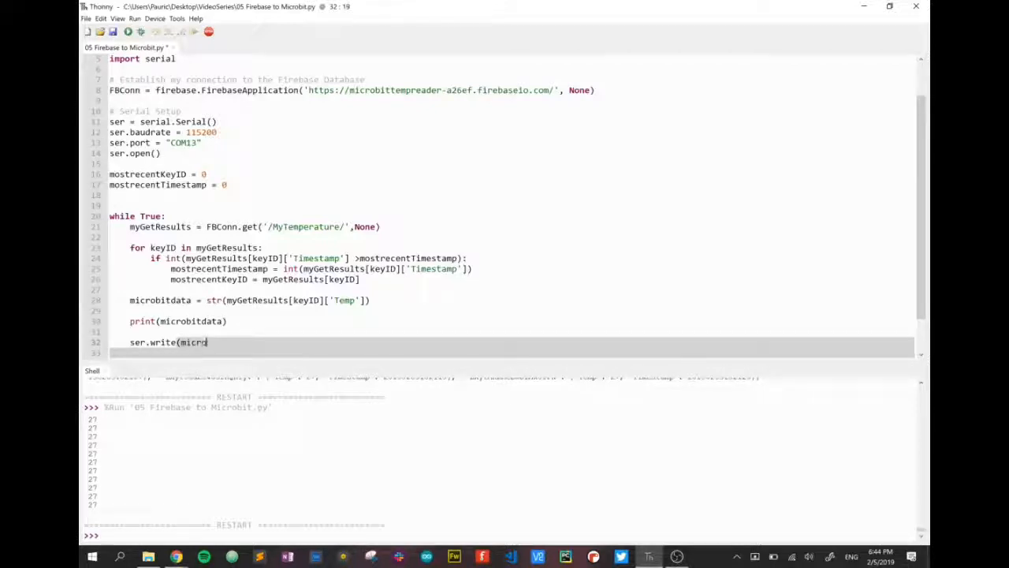
text(bitdata)
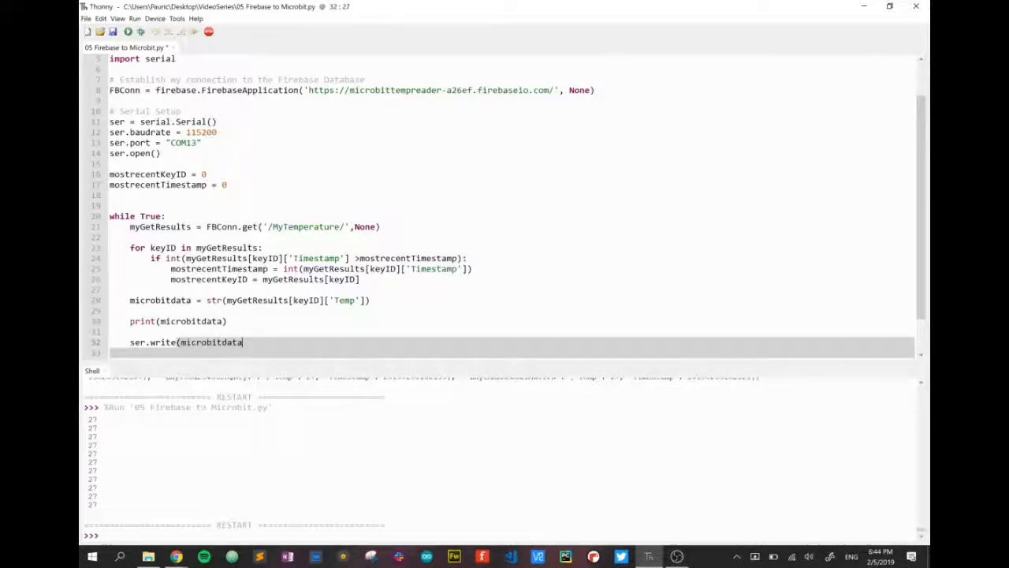
text(.encode)
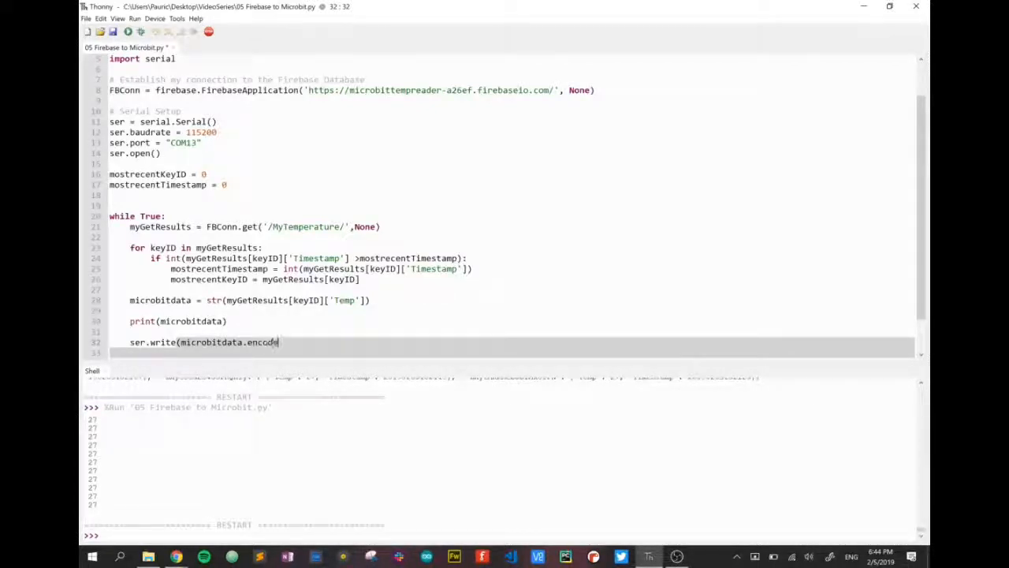
text(()
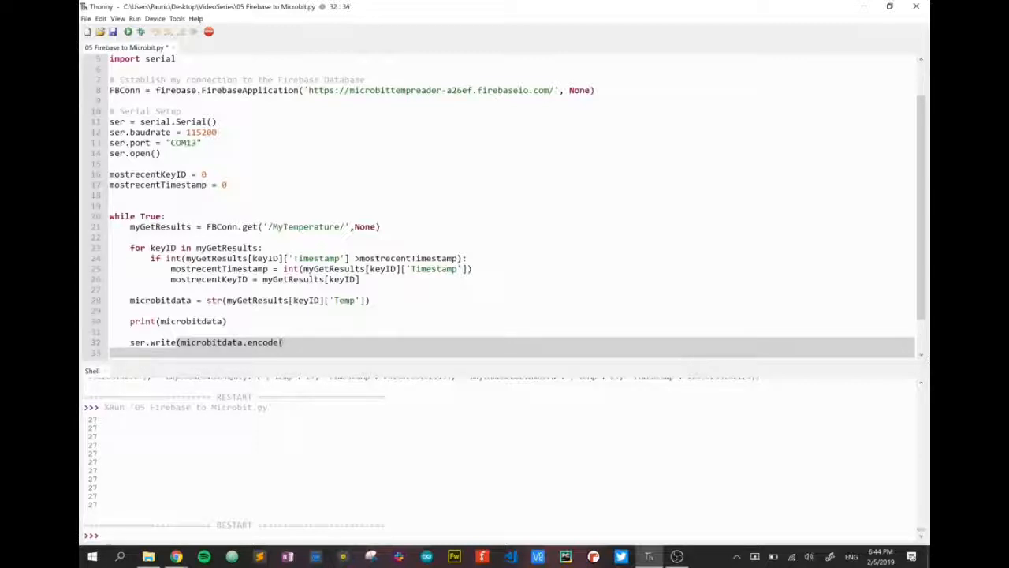
text('UT)
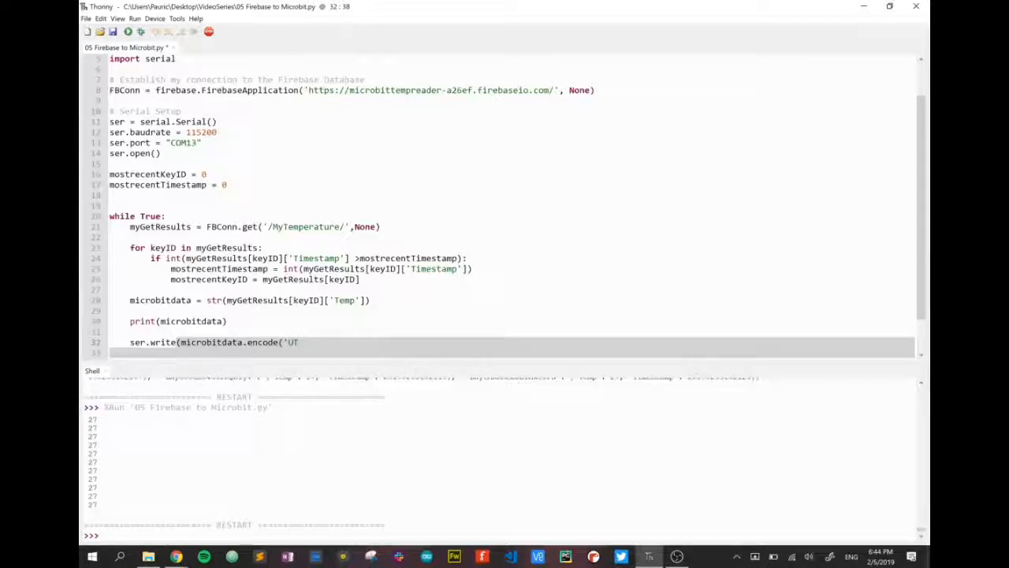
text(F-)
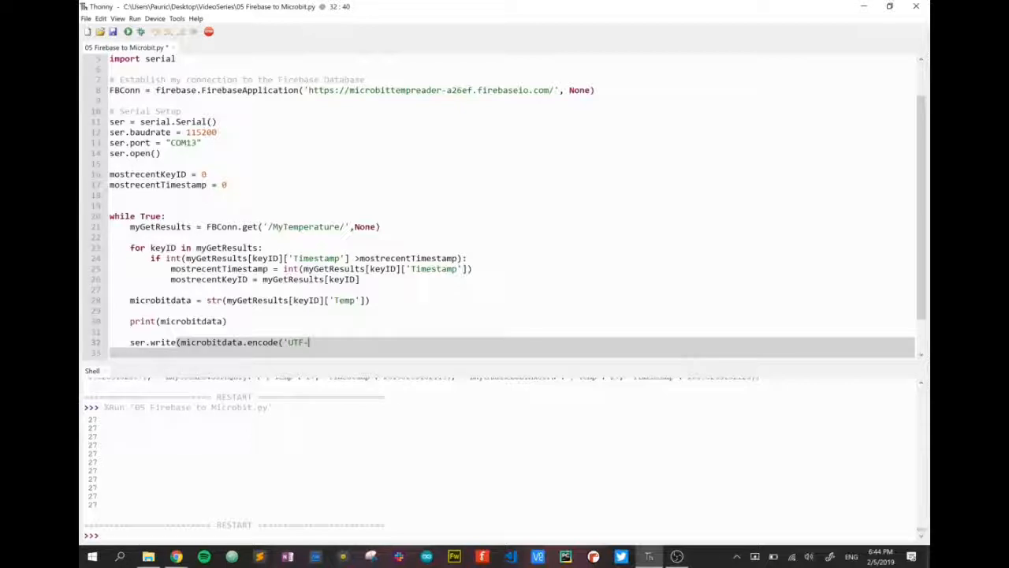
text(8') + b)
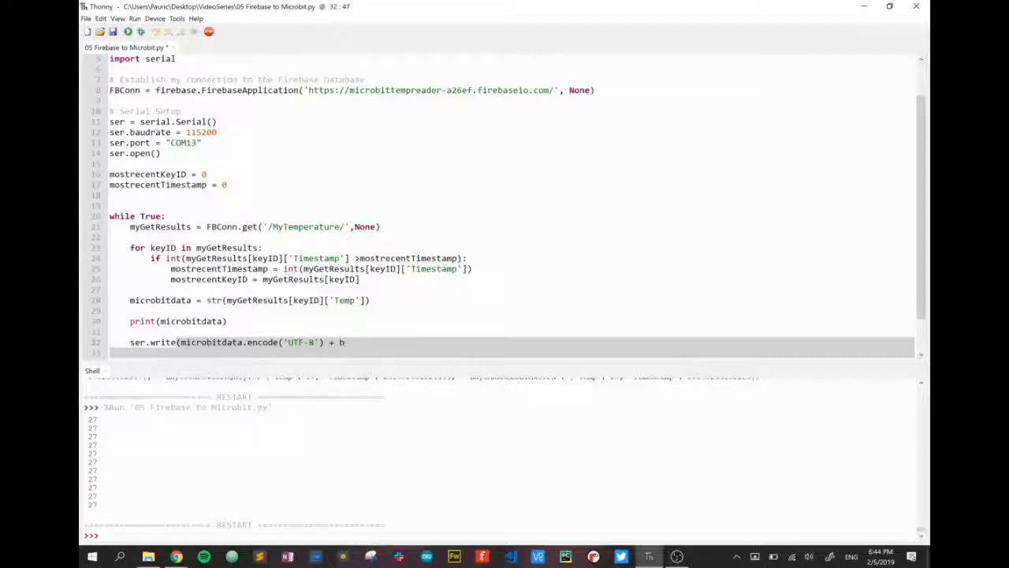
text(")
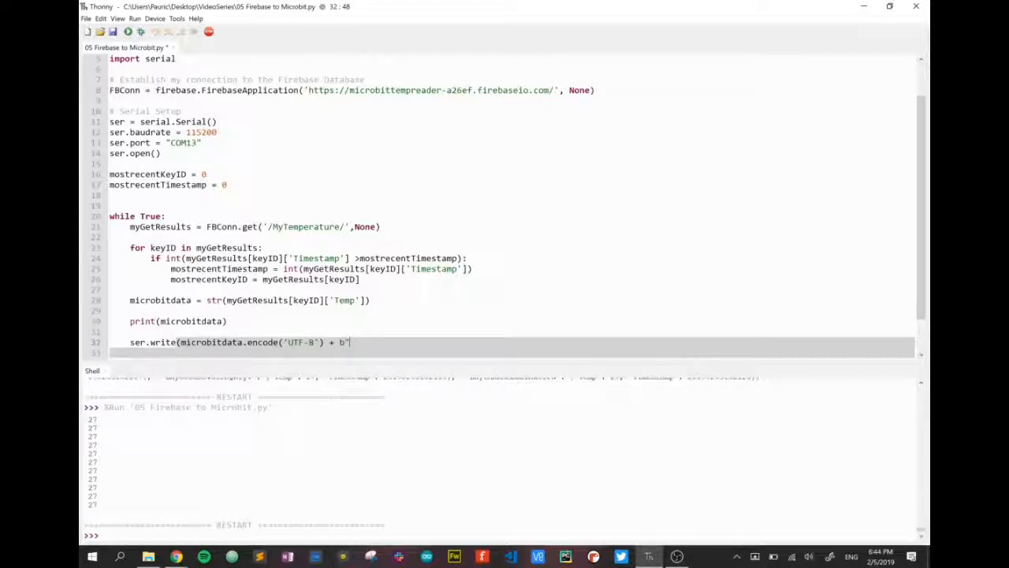
text(\n")
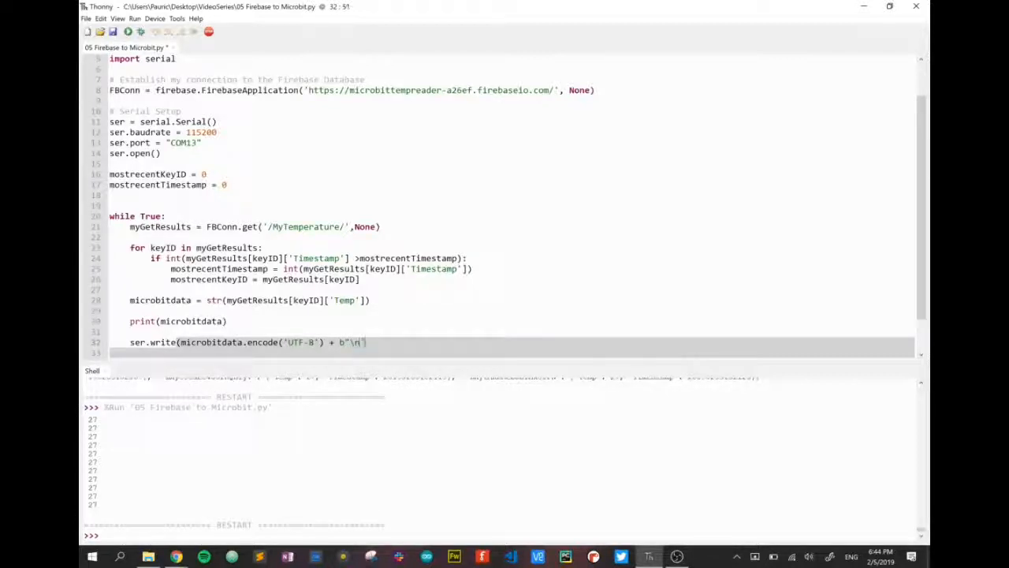
text("))
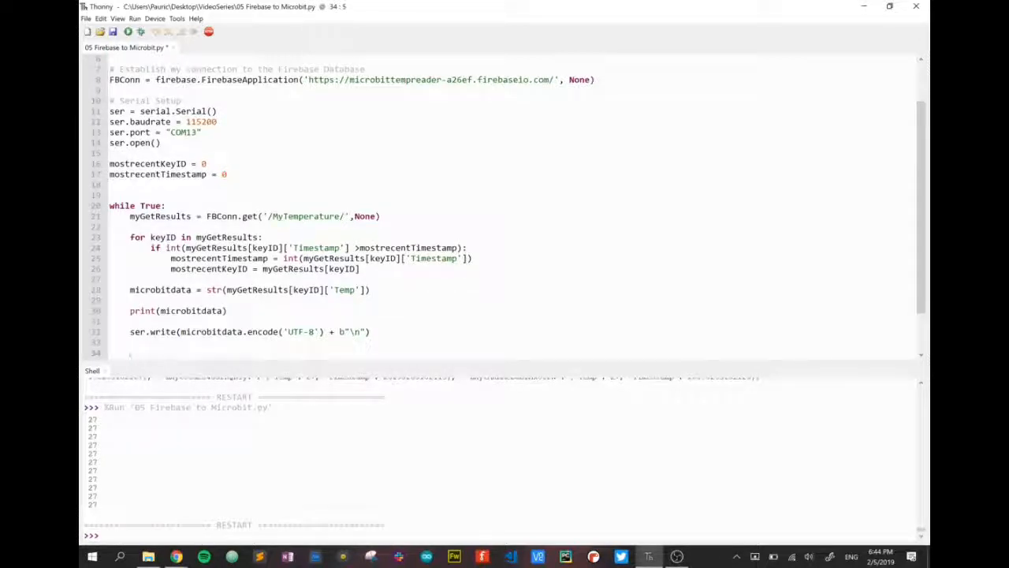
Add time.sleep(5) after the ser.write line and scroll through the script to review it.
text(ta)
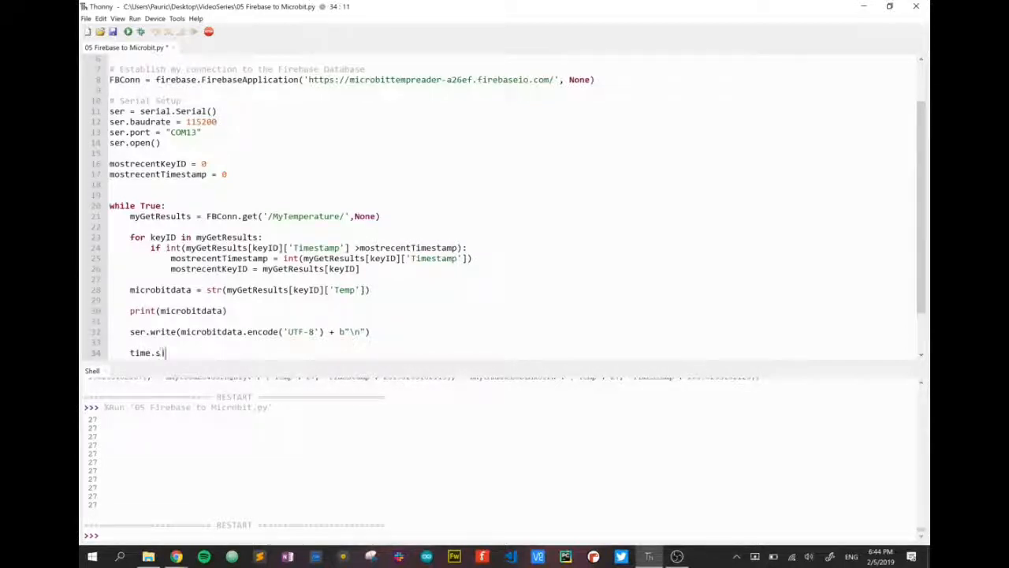
text(leep()
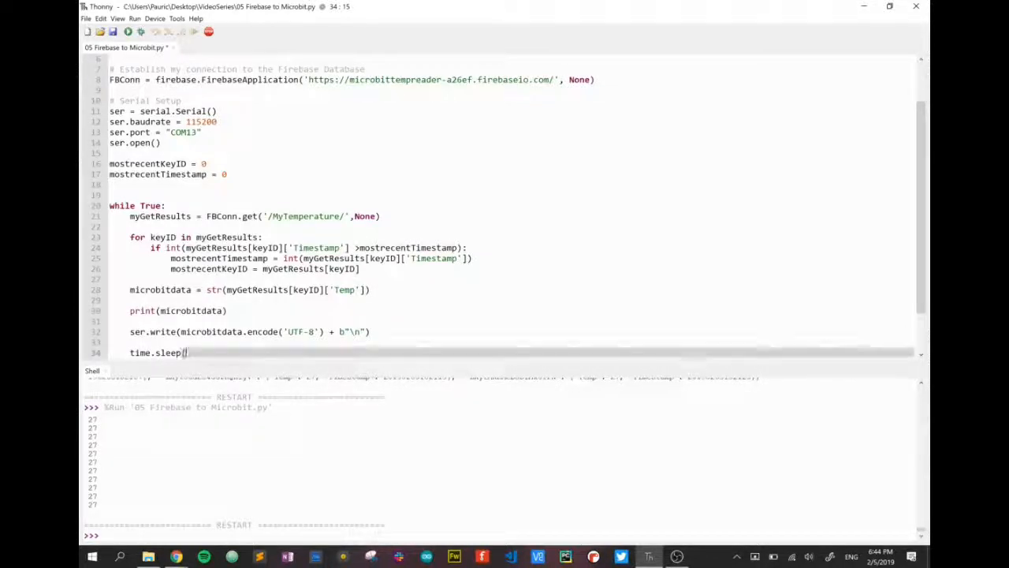
text(5)
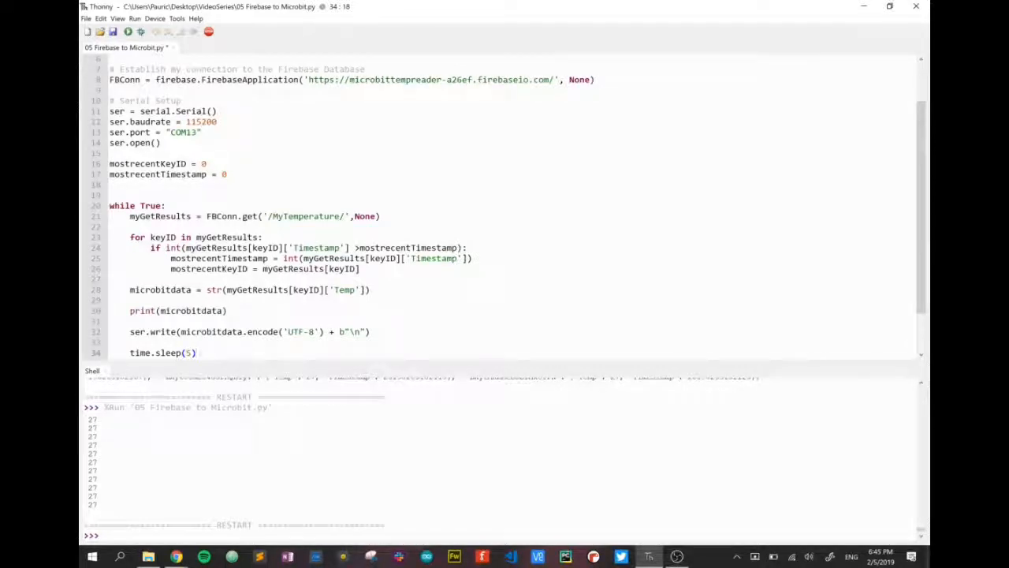
scroll(down, 3)
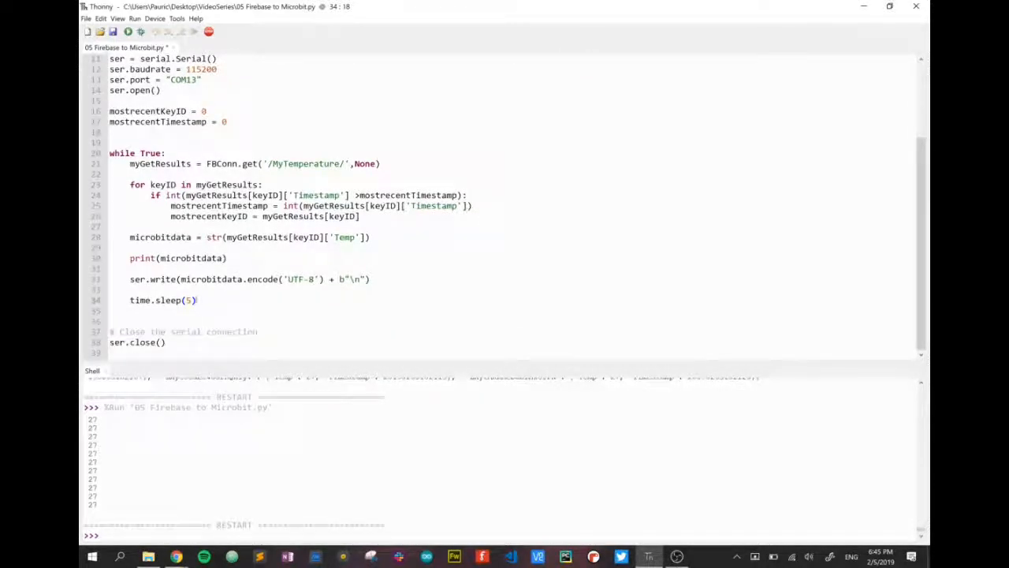
scroll(up, 3)
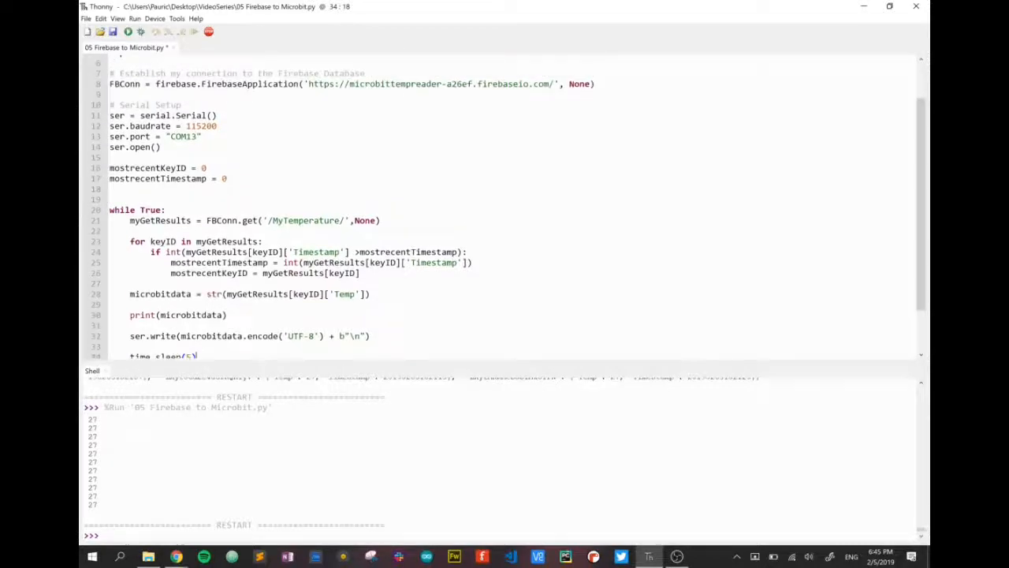
scroll(up, 3)
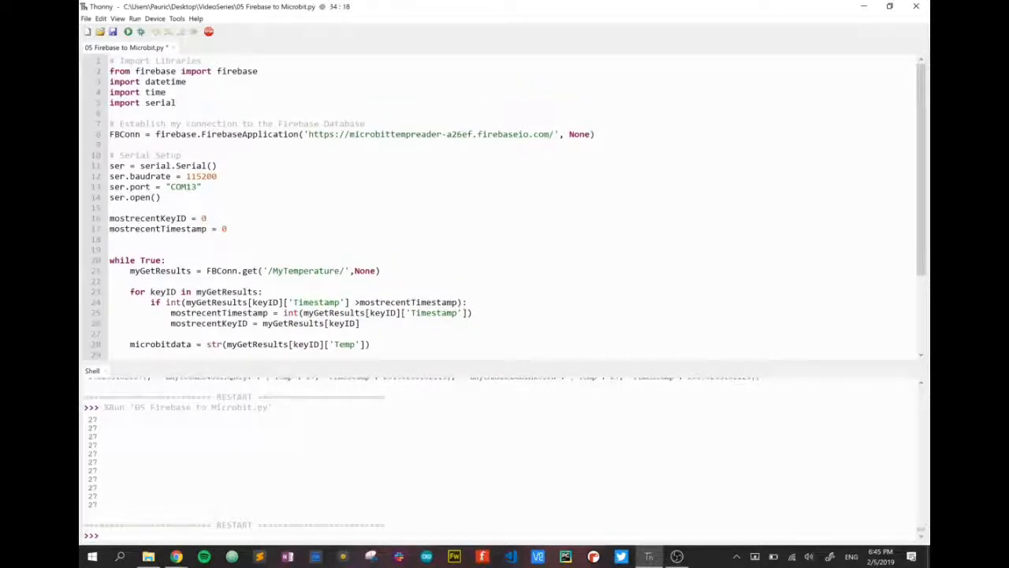
scroll(down, 3)
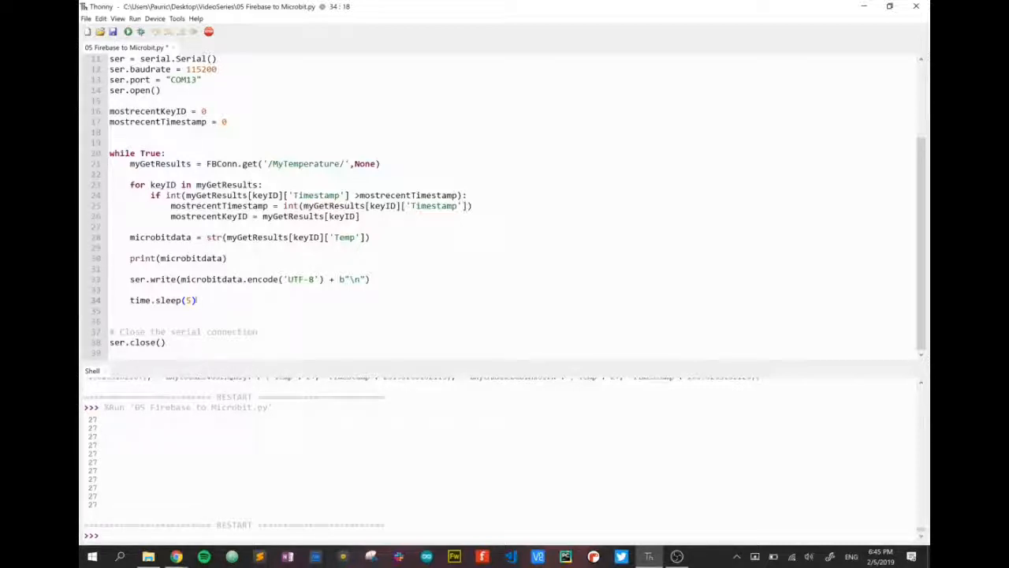
mouse_move(177, 557)
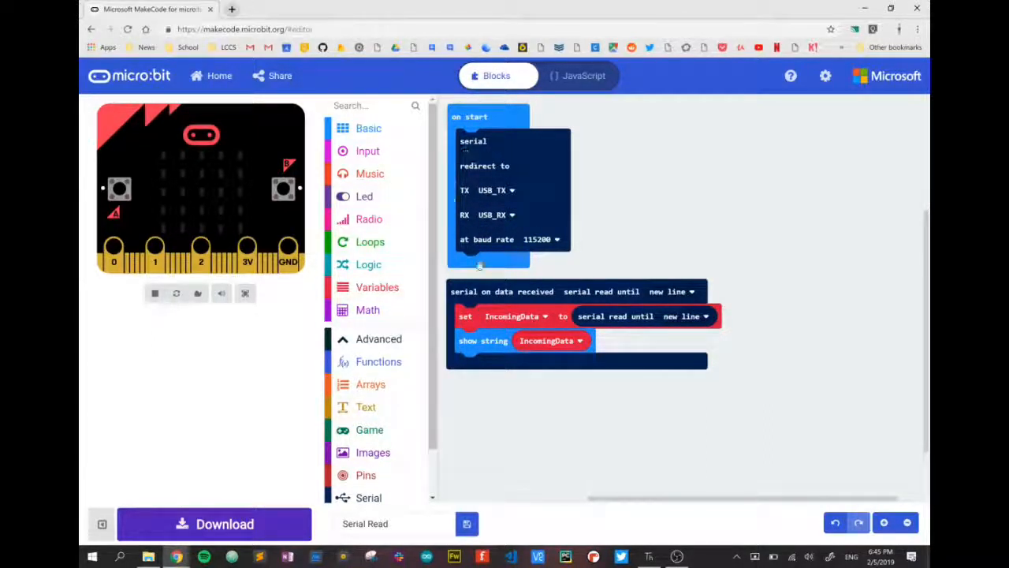
Review the MakeCode serial receiver blocks storing lines in IncomingData, then return to Thonny.
click(540, 239)
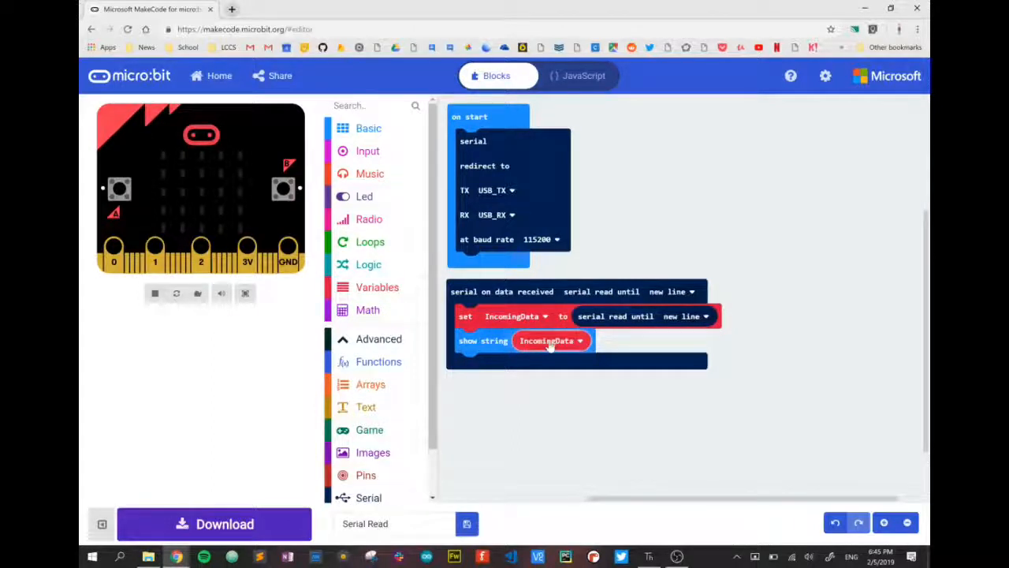
mouse_move(548, 340)
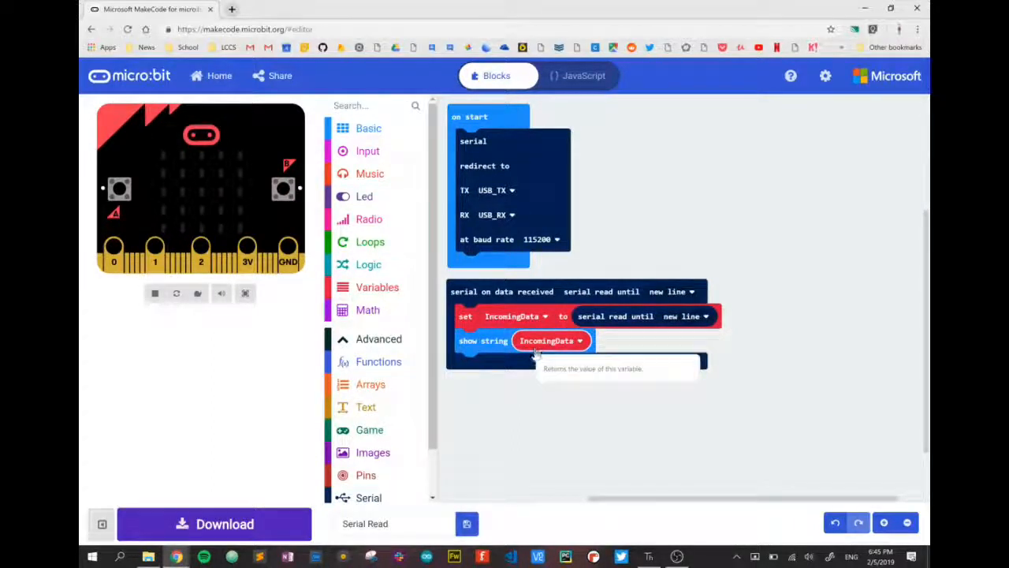
mouse_move(629, 524)
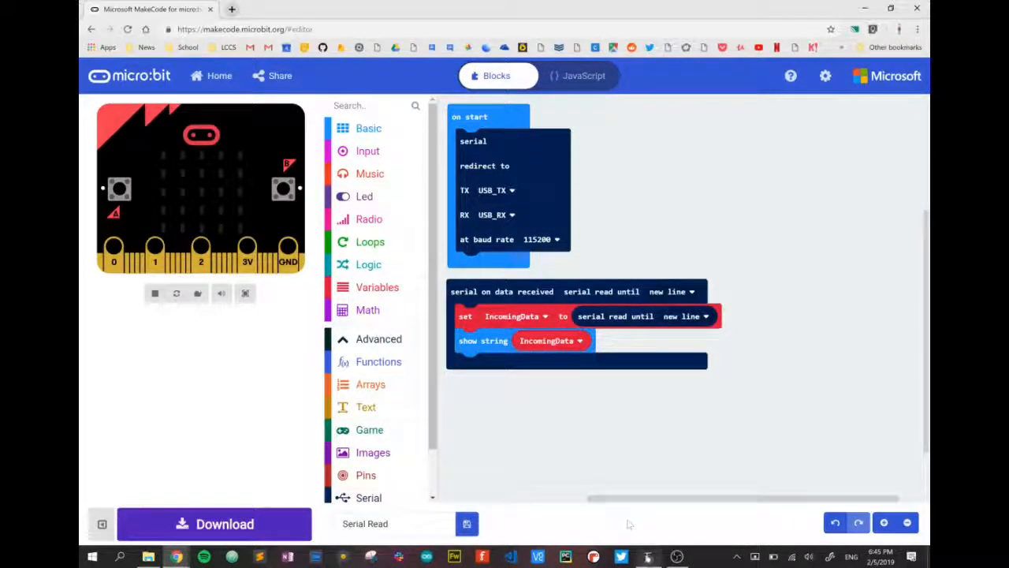
click(648, 557)
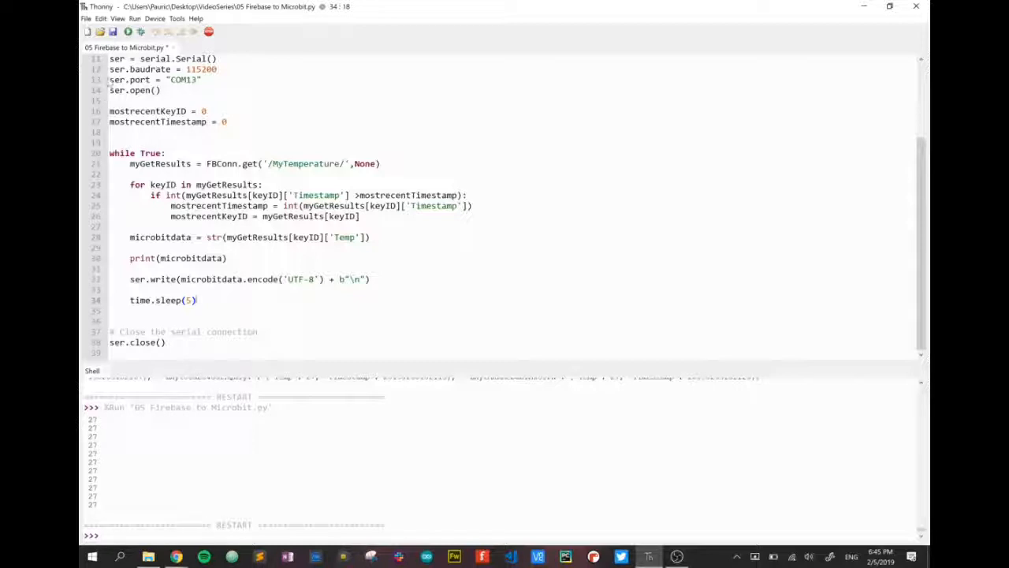
mouse_move(128, 31)
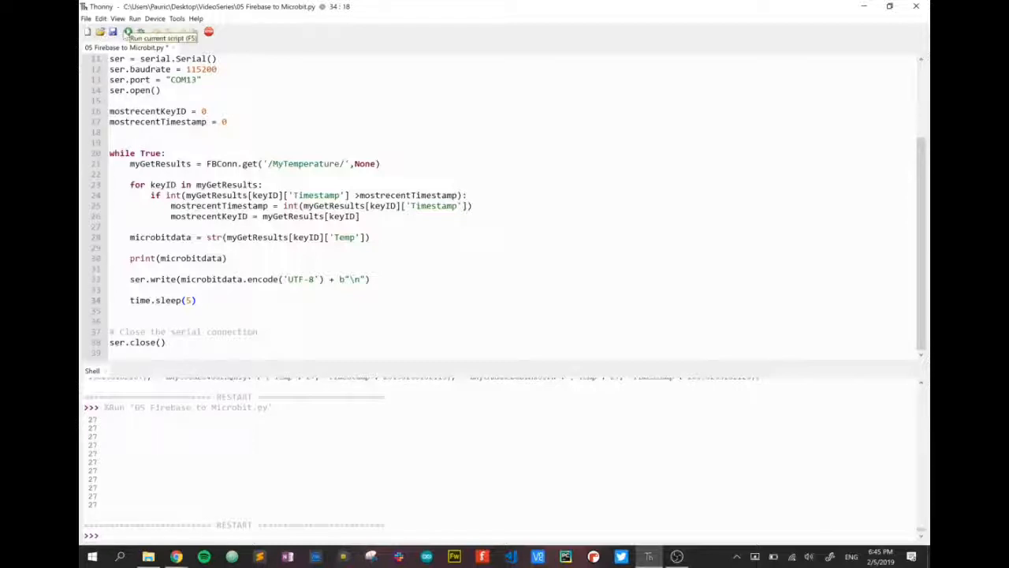
Launch the Firebase-to-micro:bit script again with the Run button.
click(128, 31)
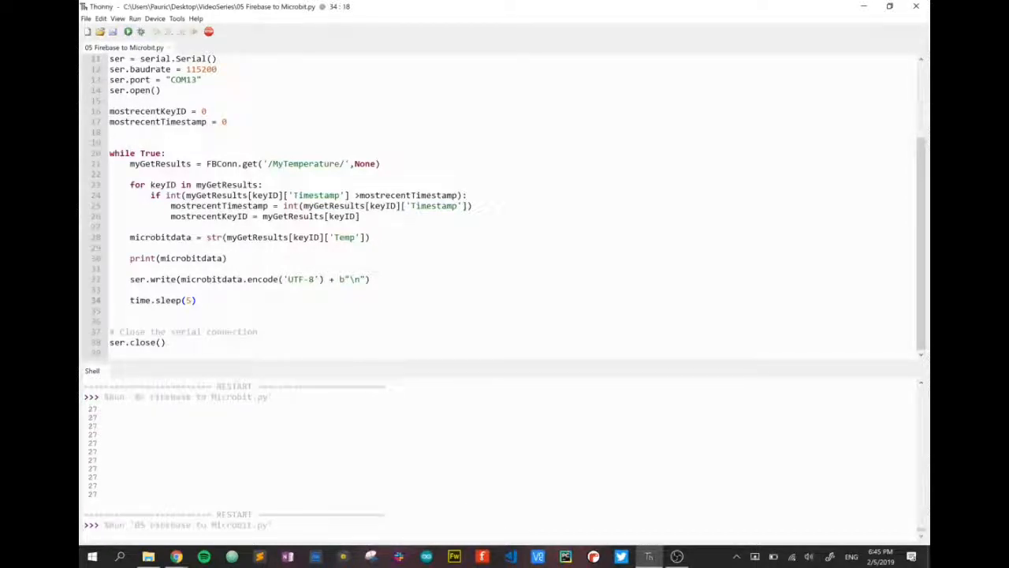